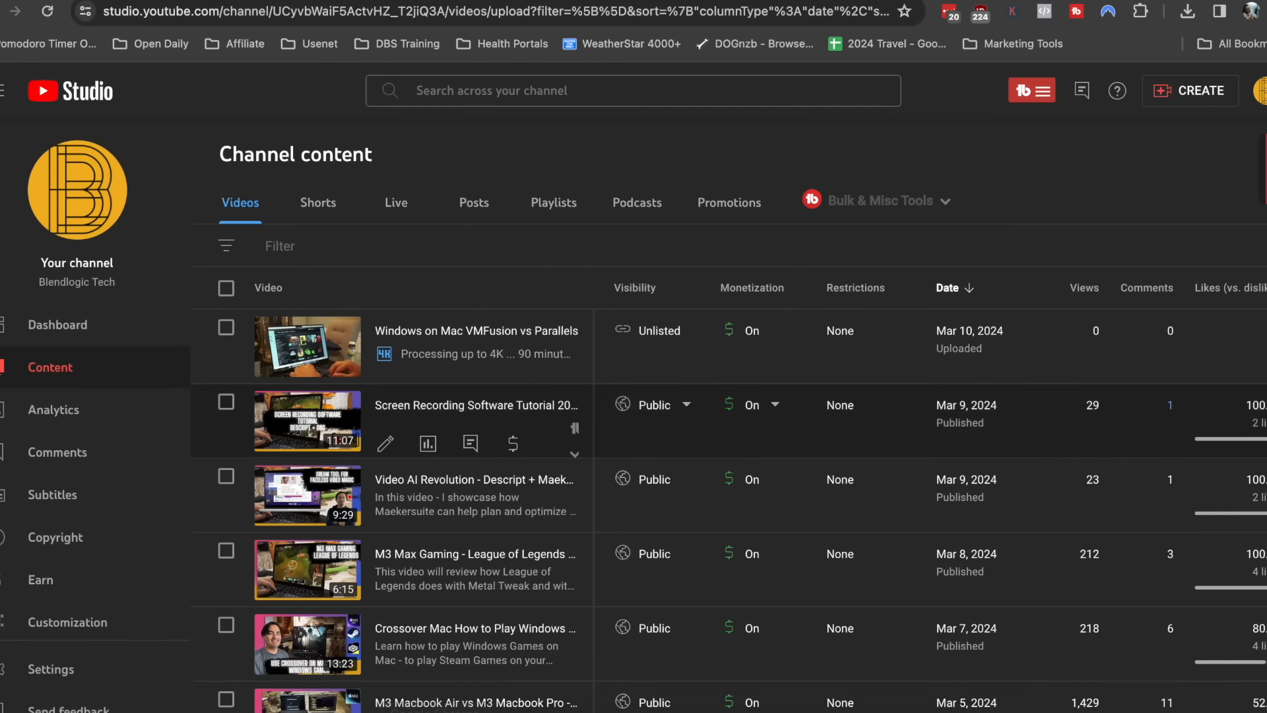
# View the channel analytics overview in YouTube Studio, scrolling to the 28-day views chart.
pyautogui.click(53, 410)
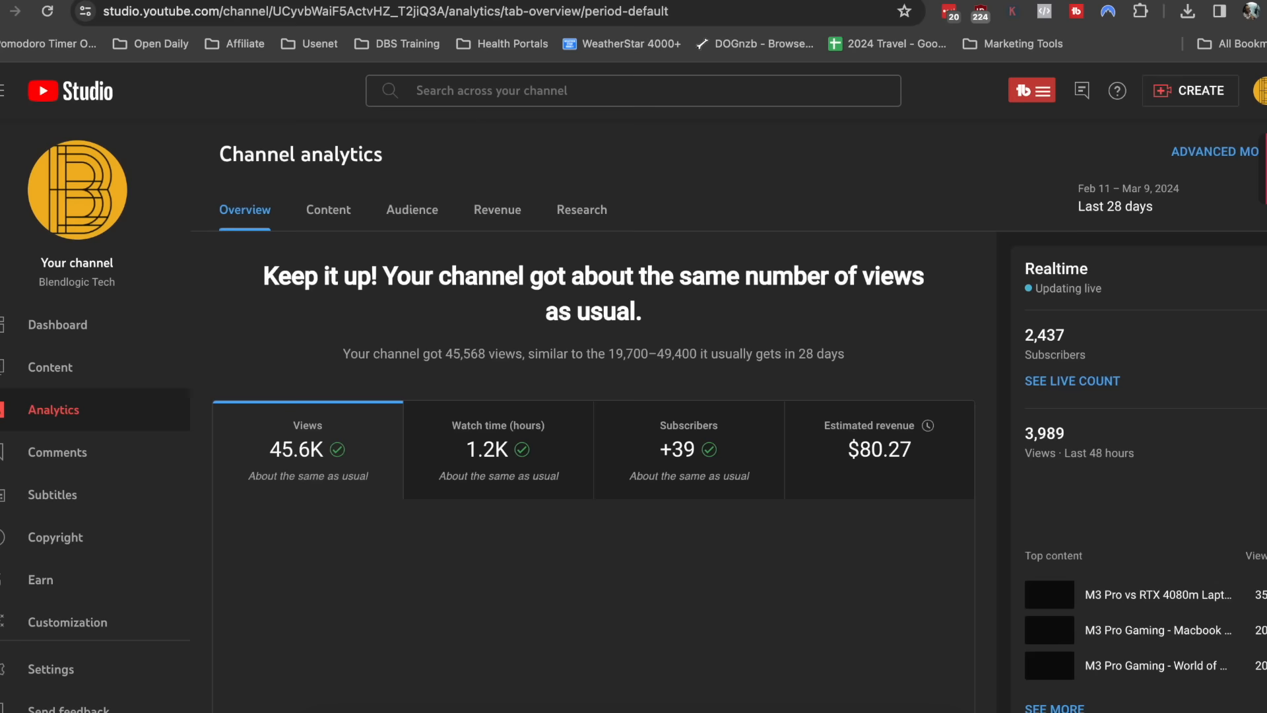
pyautogui.scroll(-3)
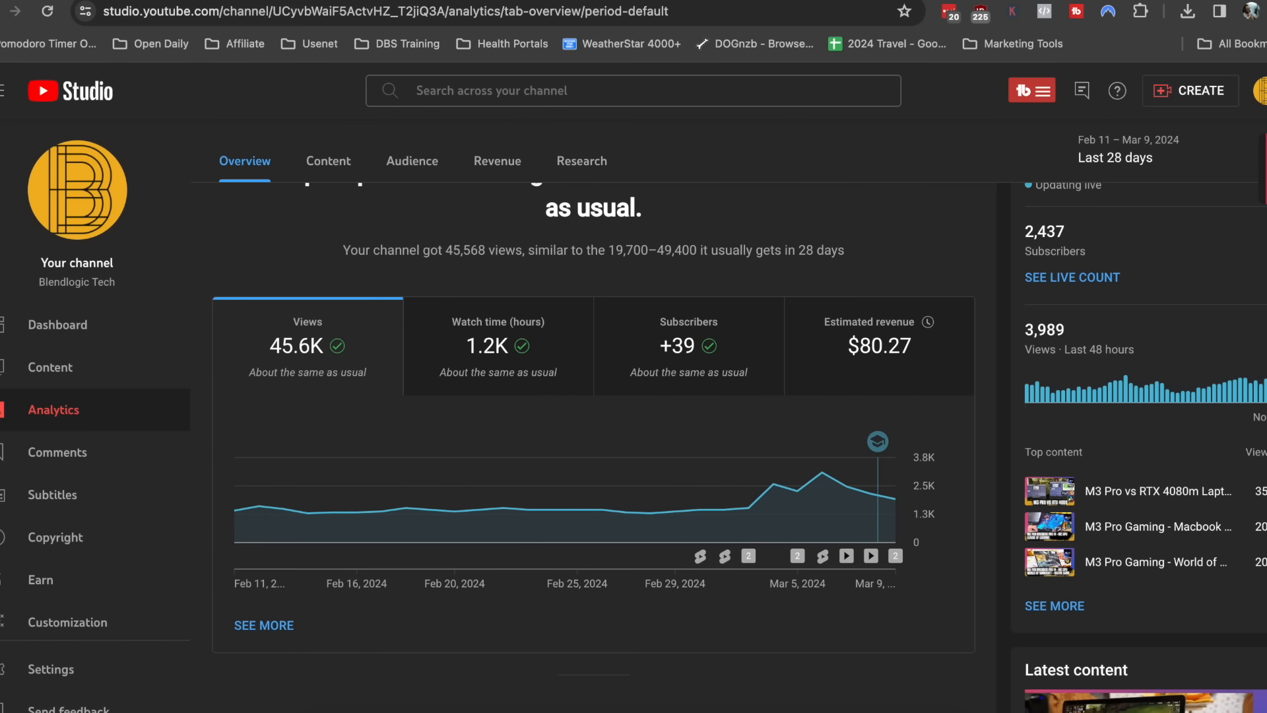
pyautogui.click(1115, 157)
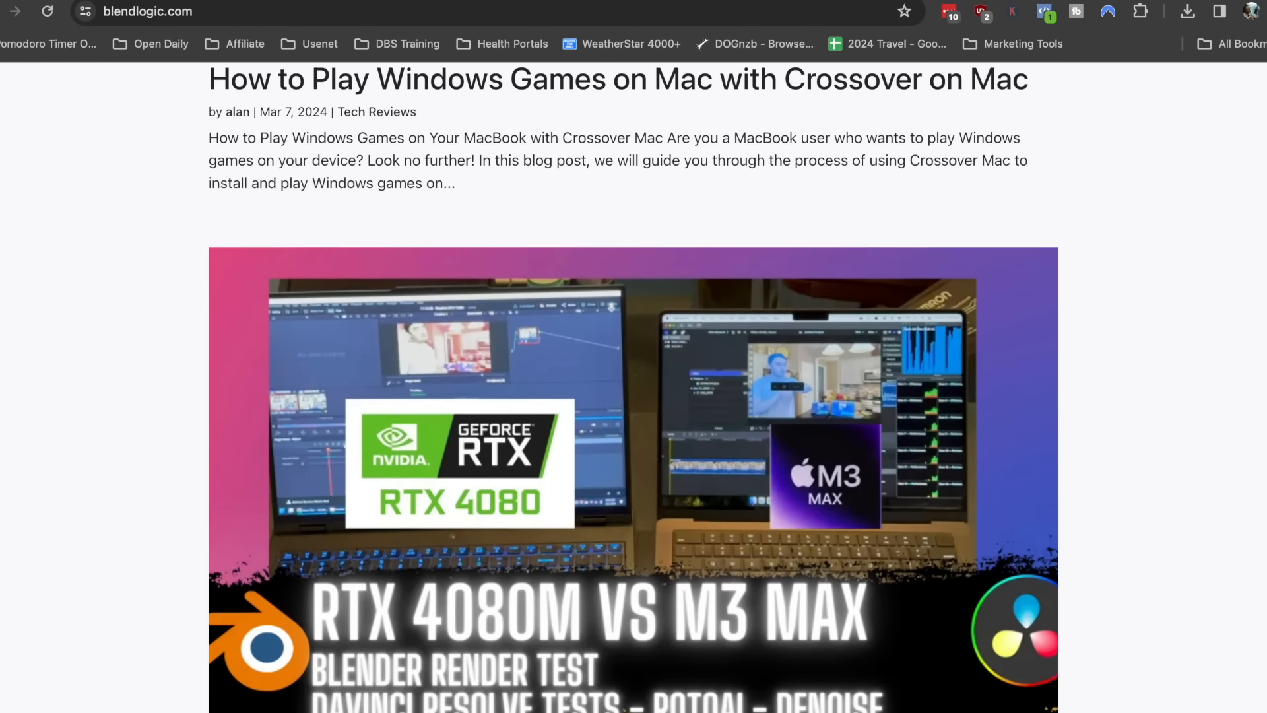
pyautogui.scroll(-3)
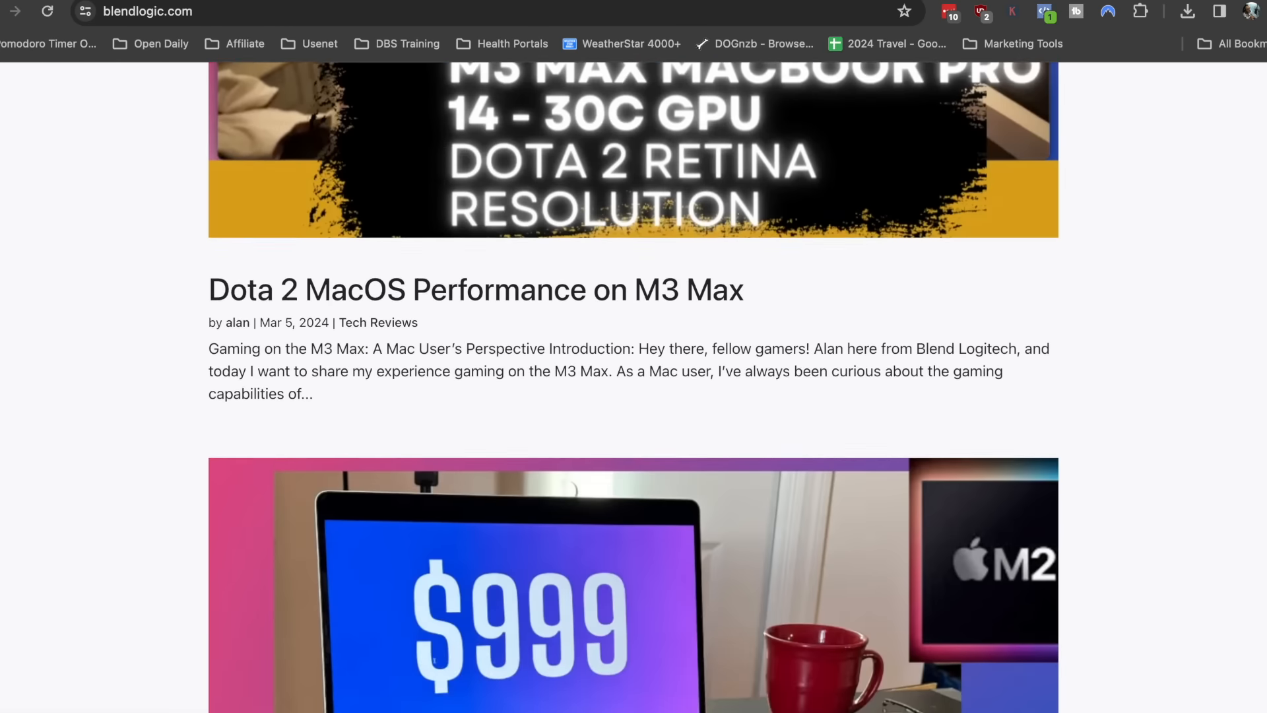
pyautogui.scroll(-3)
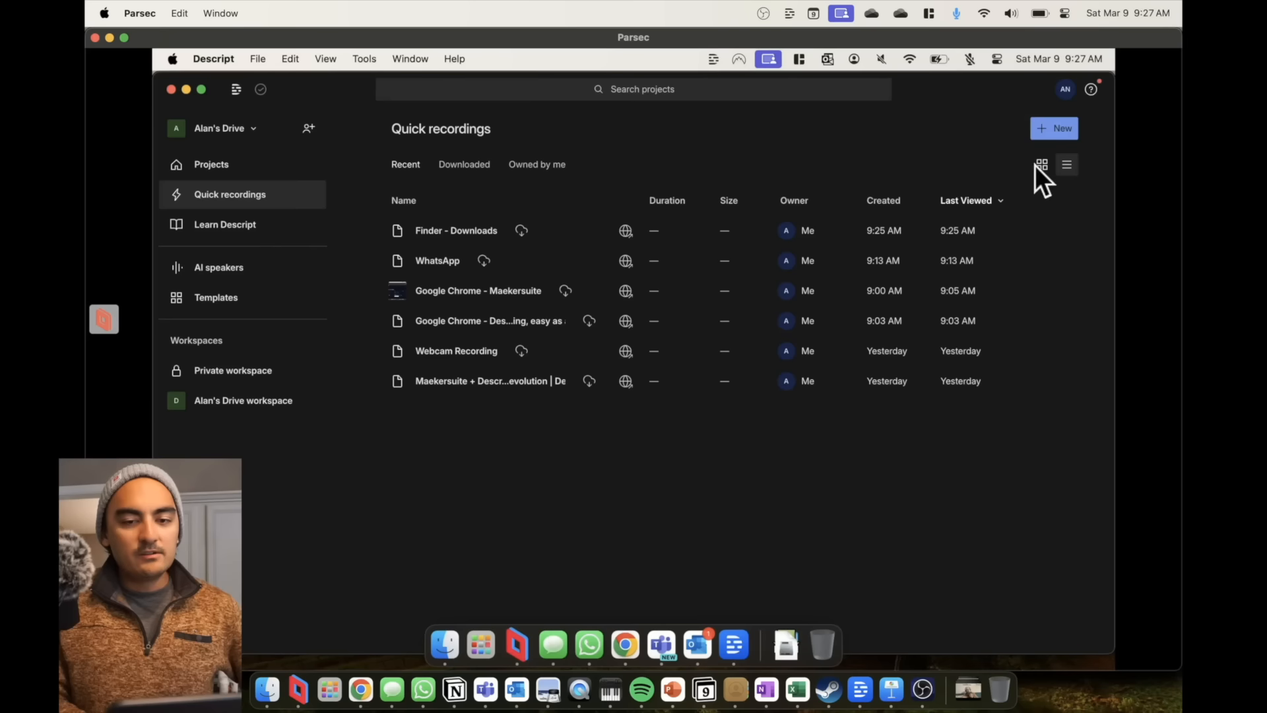
pyautogui.moveTo(212, 163)
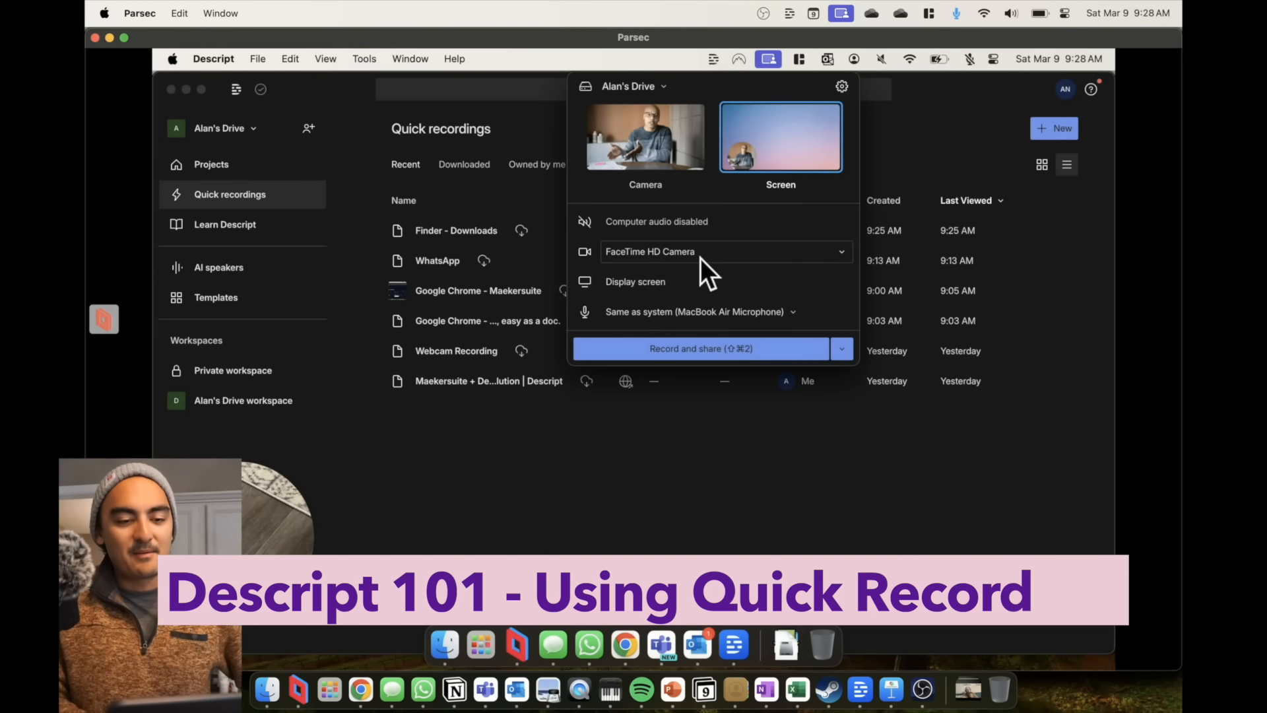
# Check the camera list in Descript's quick record panel and keep the FaceTime HD Camera.
pyautogui.click(725, 251)
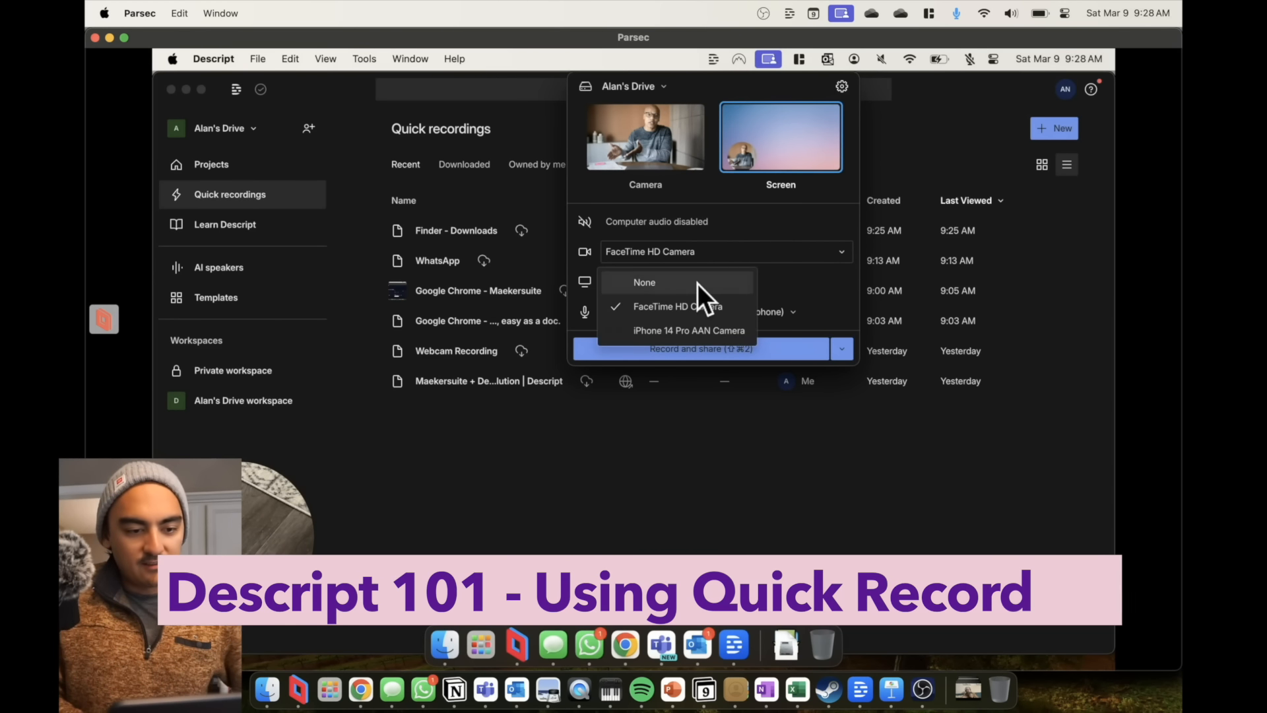
pyautogui.click(644, 282)
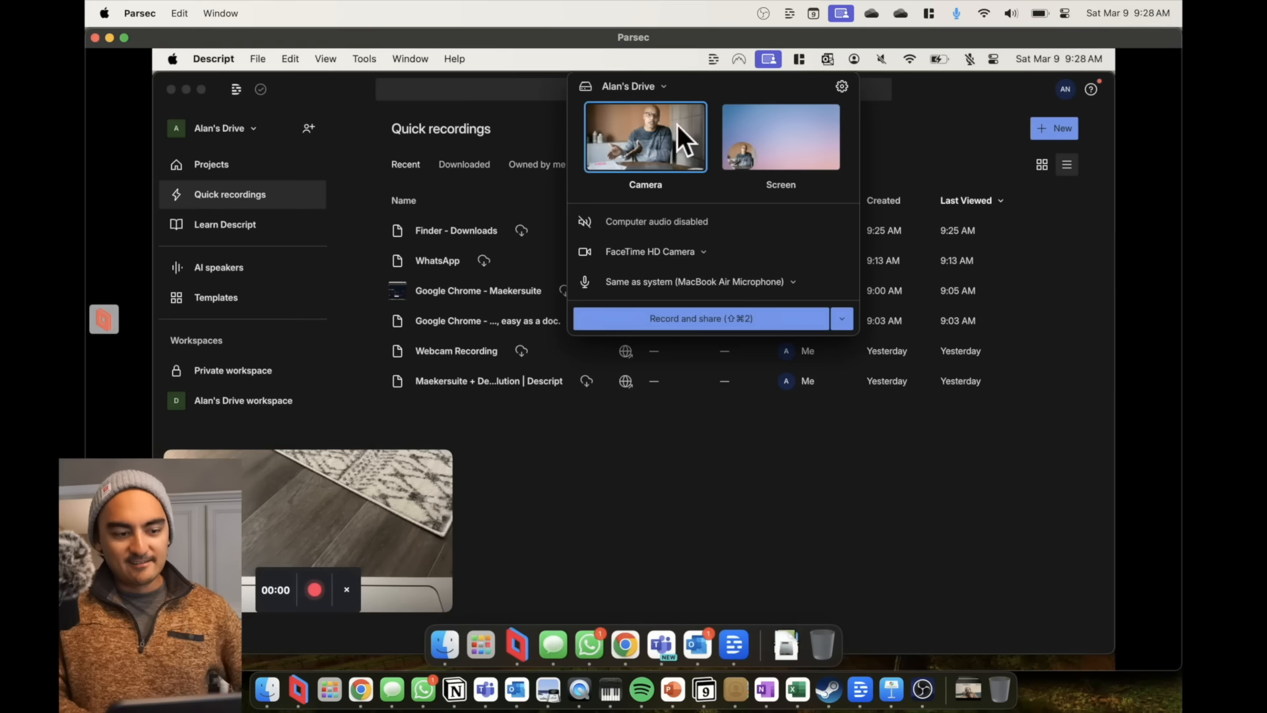
pyautogui.moveTo(781, 137)
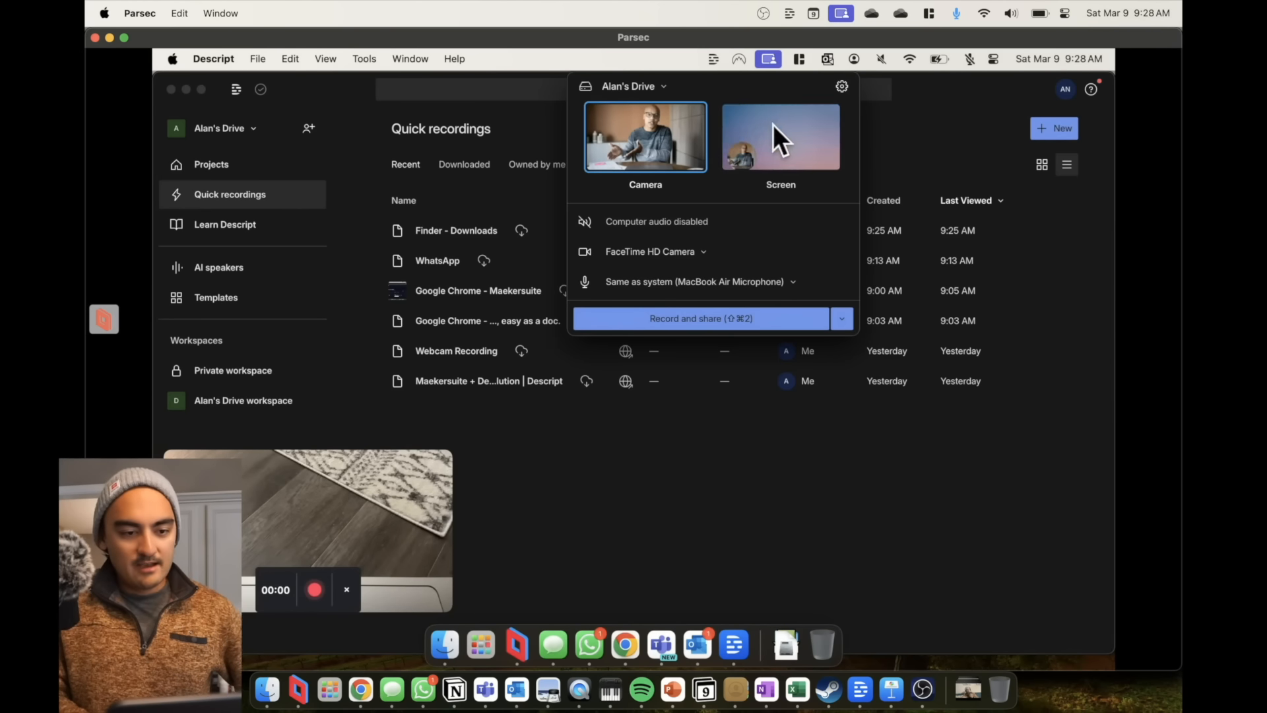
pyautogui.moveTo(751, 144)
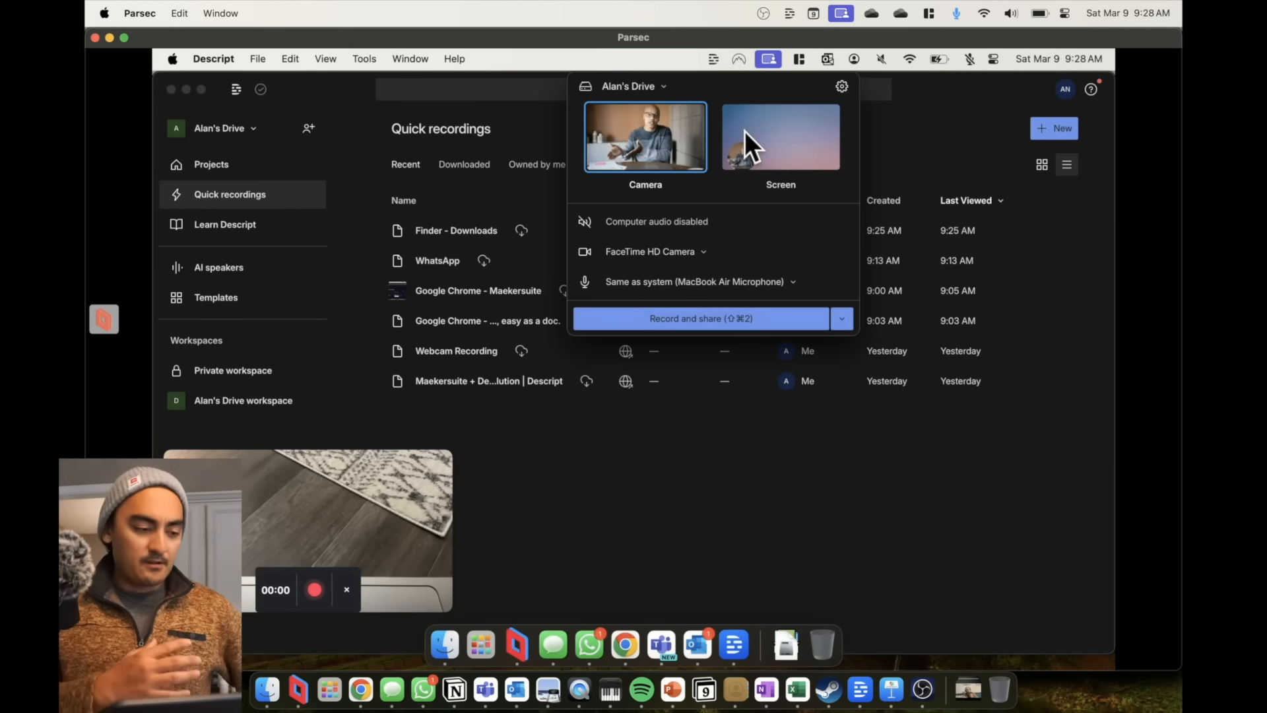
# Switch Descript's quick recorder to screen capture with the camera set to None.
pyautogui.click(779, 136)
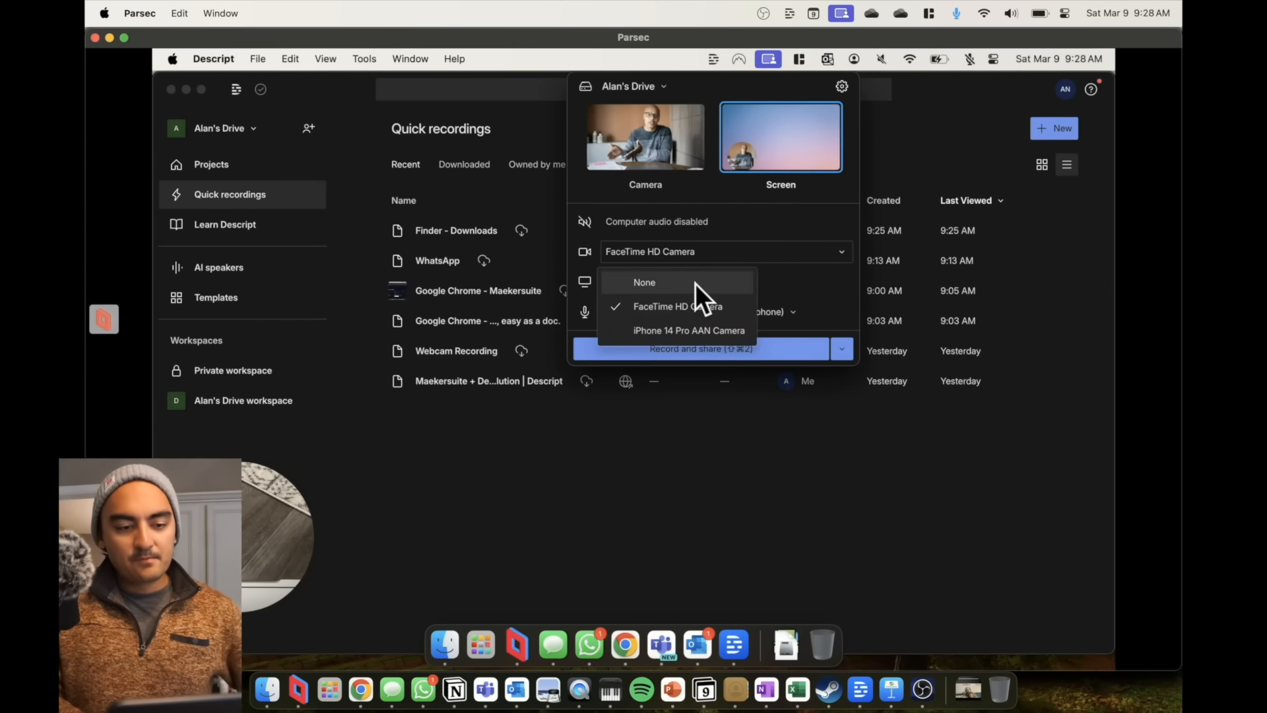
pyautogui.click(644, 282)
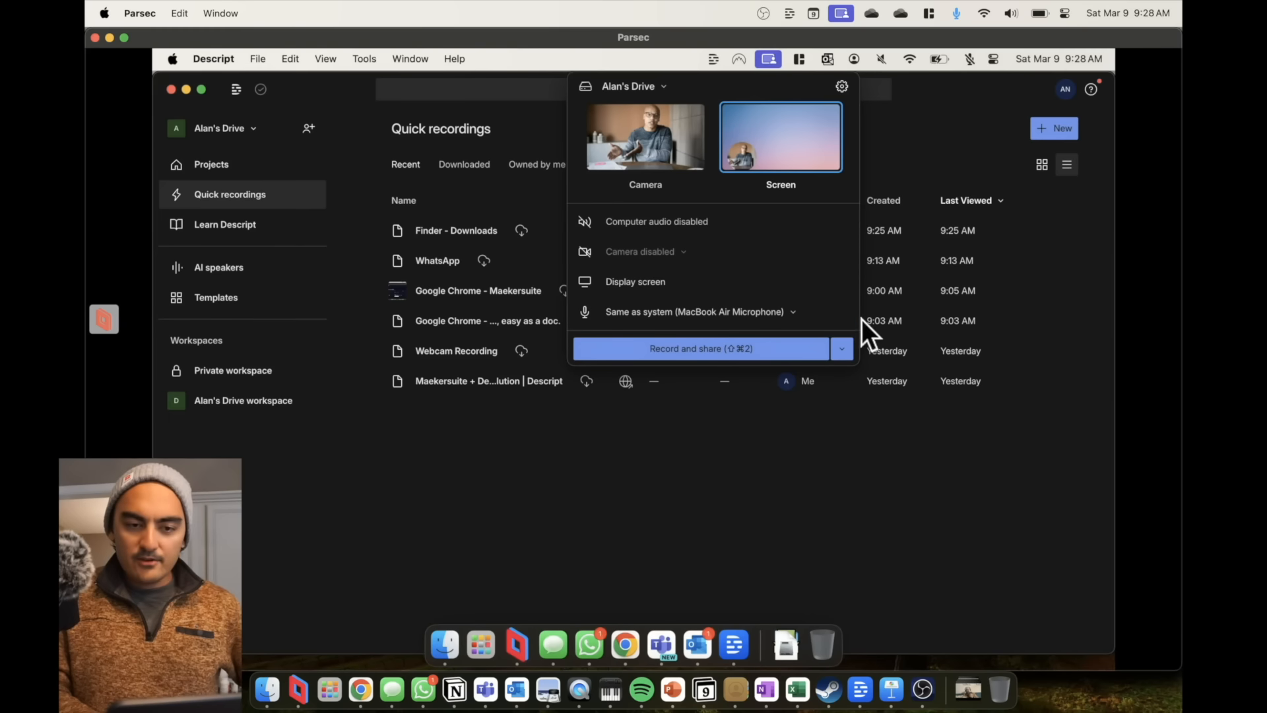
pyautogui.moveTo(676, 502)
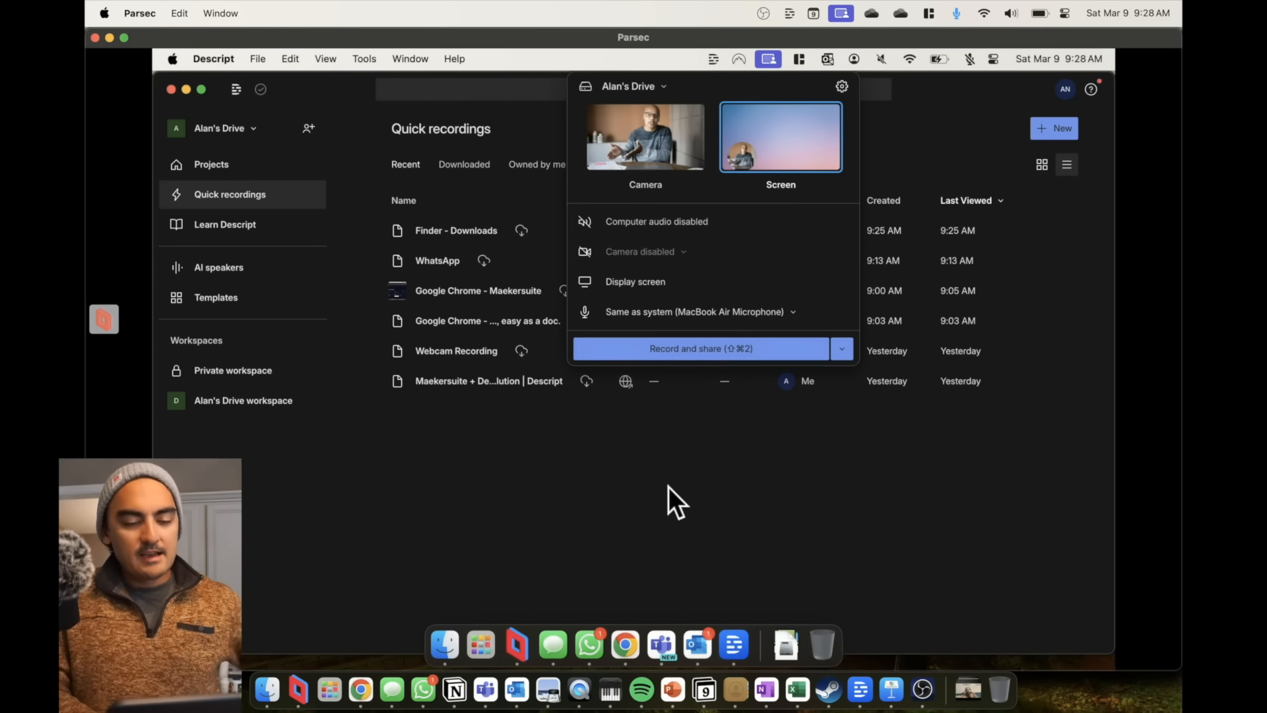
pyautogui.moveTo(117, 71)
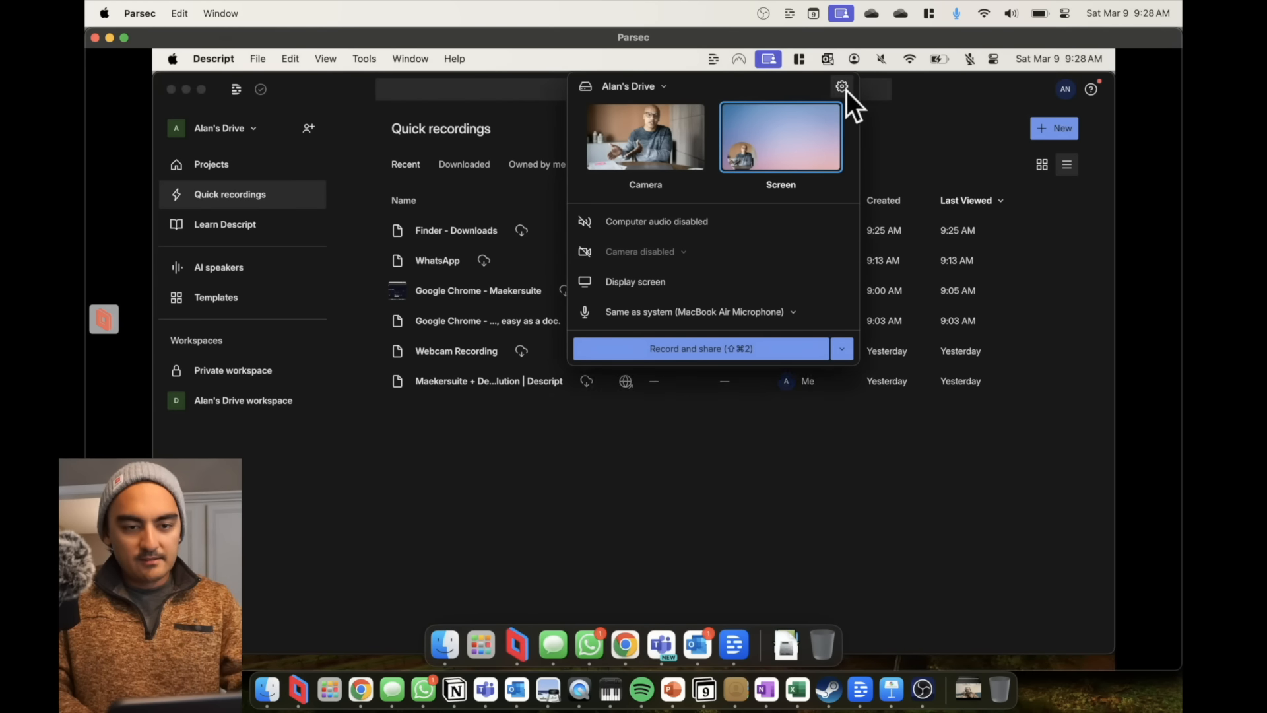
pyautogui.click(841, 87)
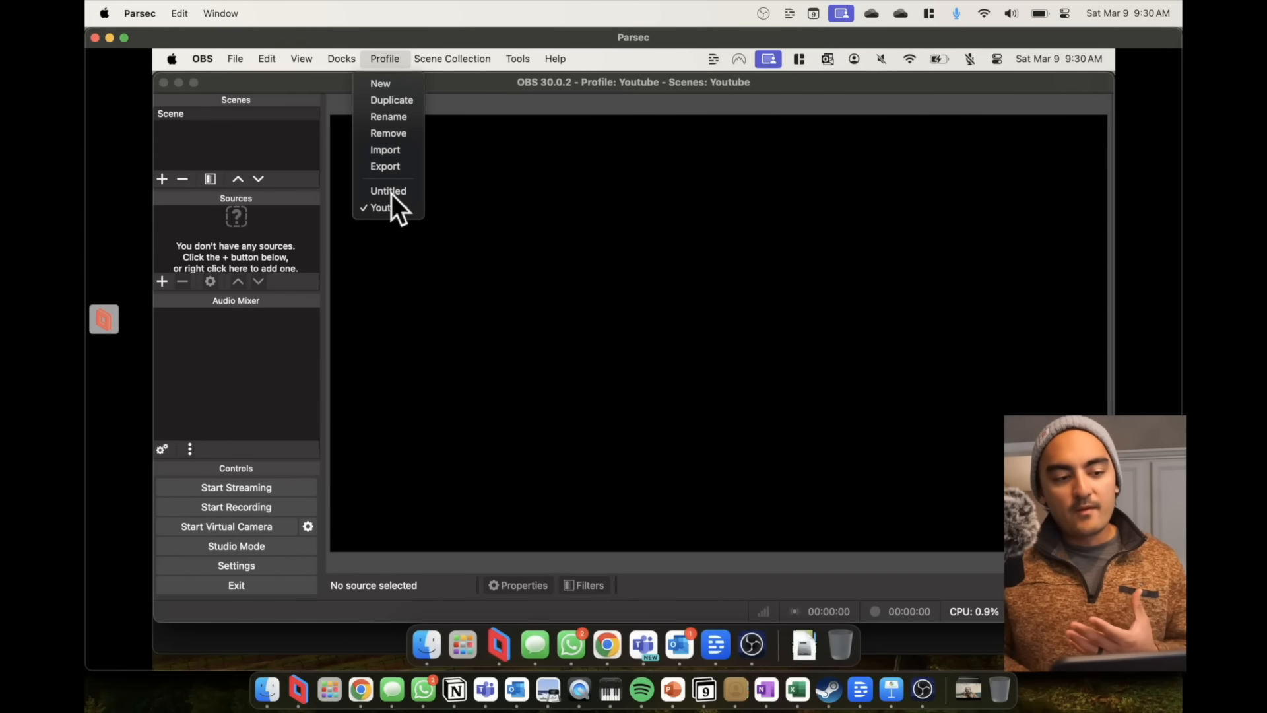
# Confirm the Youtube scene collection is active in OBS.
pyautogui.click(452, 58)
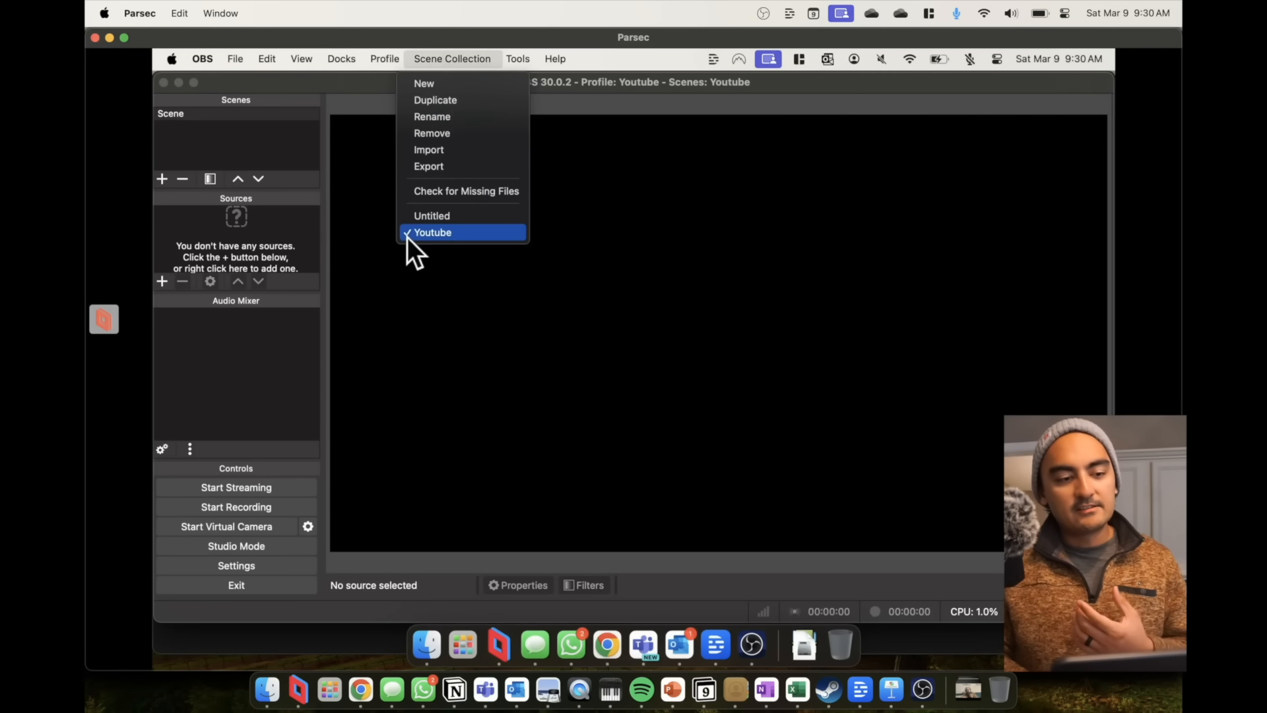
pyautogui.moveTo(437, 215)
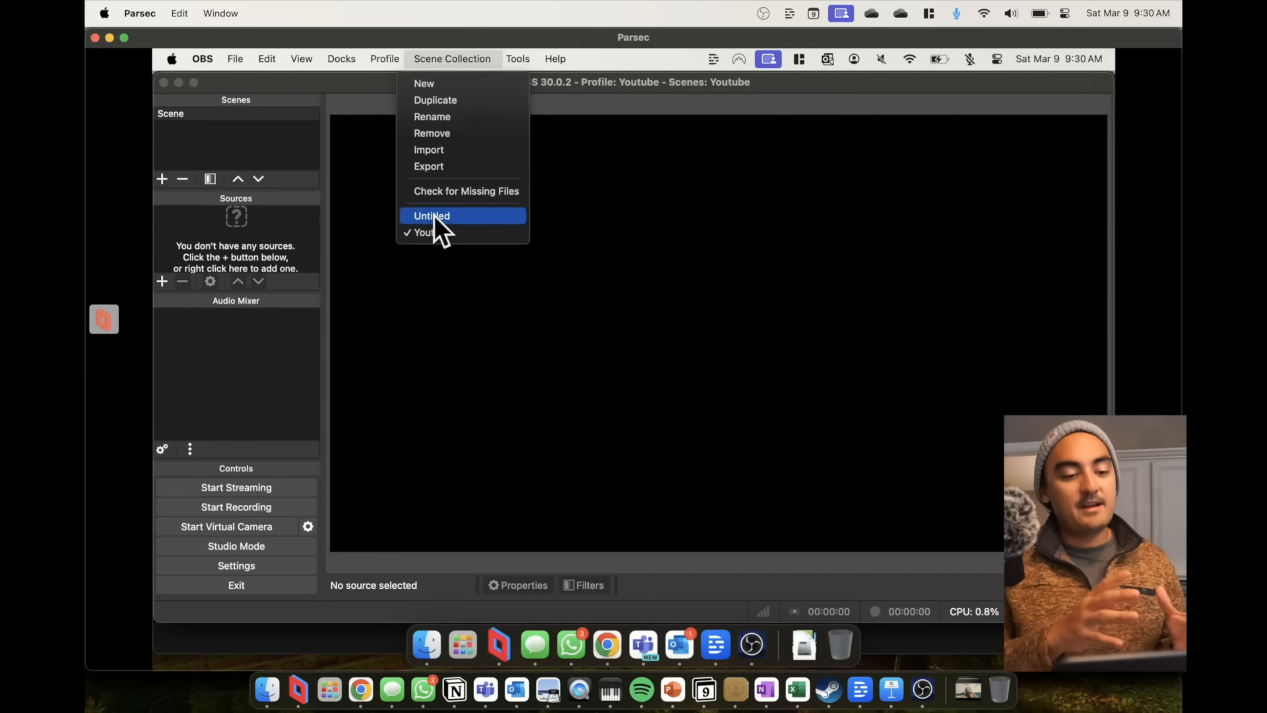
pyautogui.moveTo(289, 217)
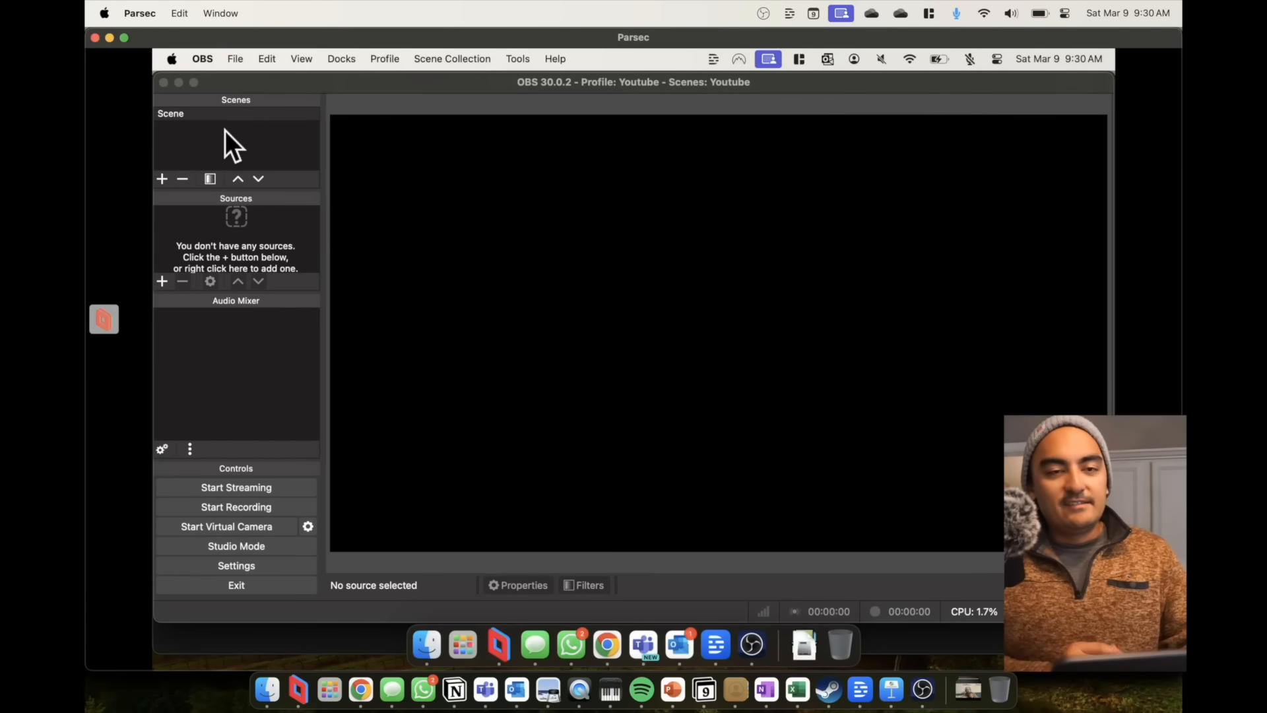
pyautogui.moveTo(194, 271)
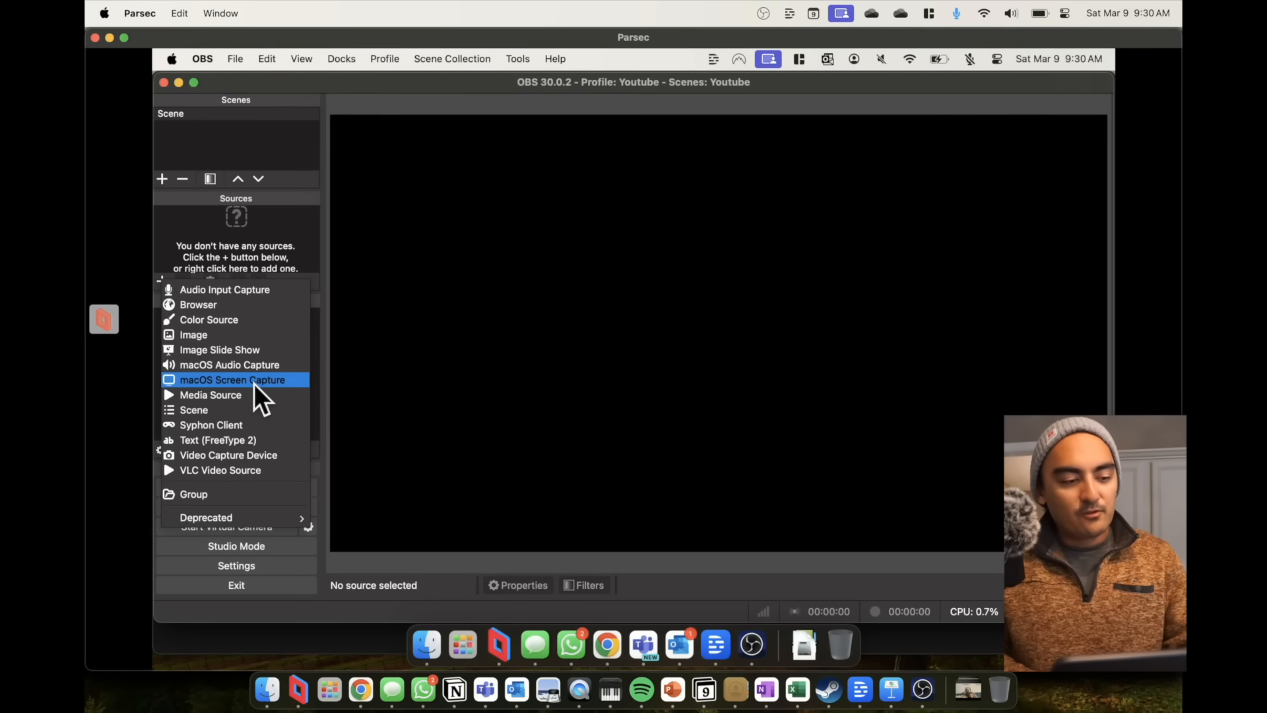
# Add a macOS Screen Capture source using Display Capture of the built-in Retina display.
pyautogui.click(233, 380)
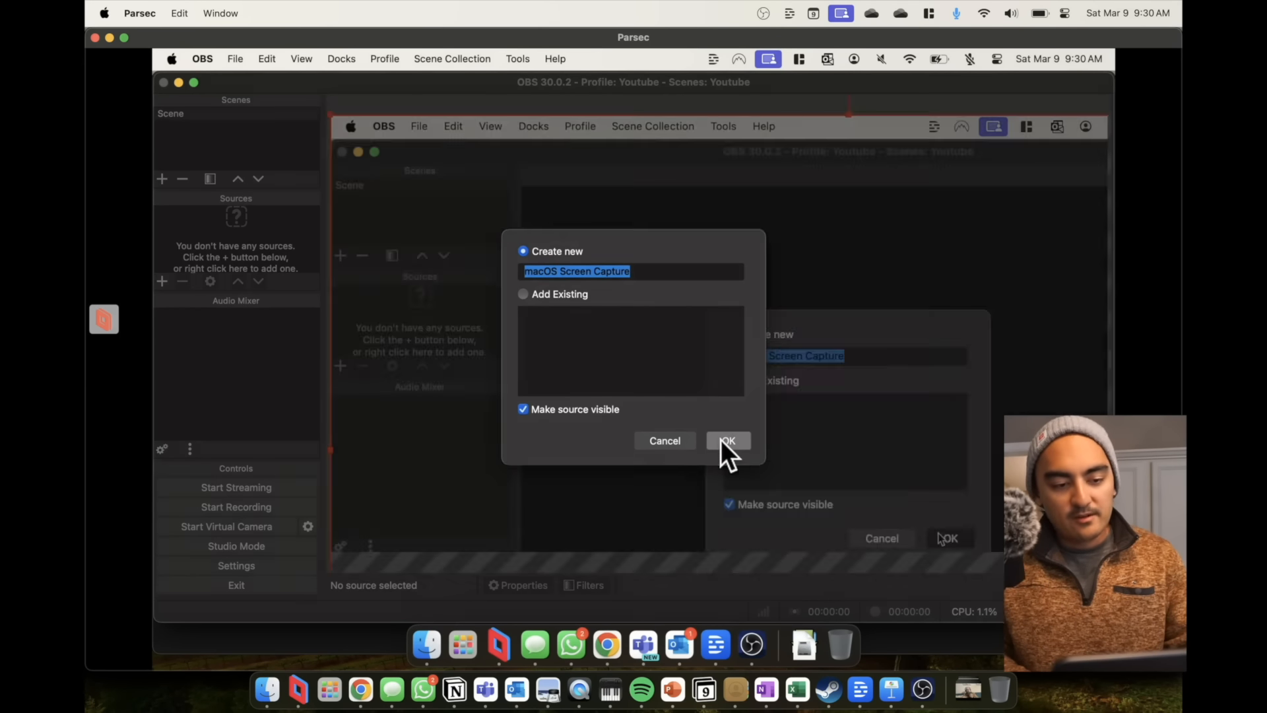
pyautogui.click(726, 441)
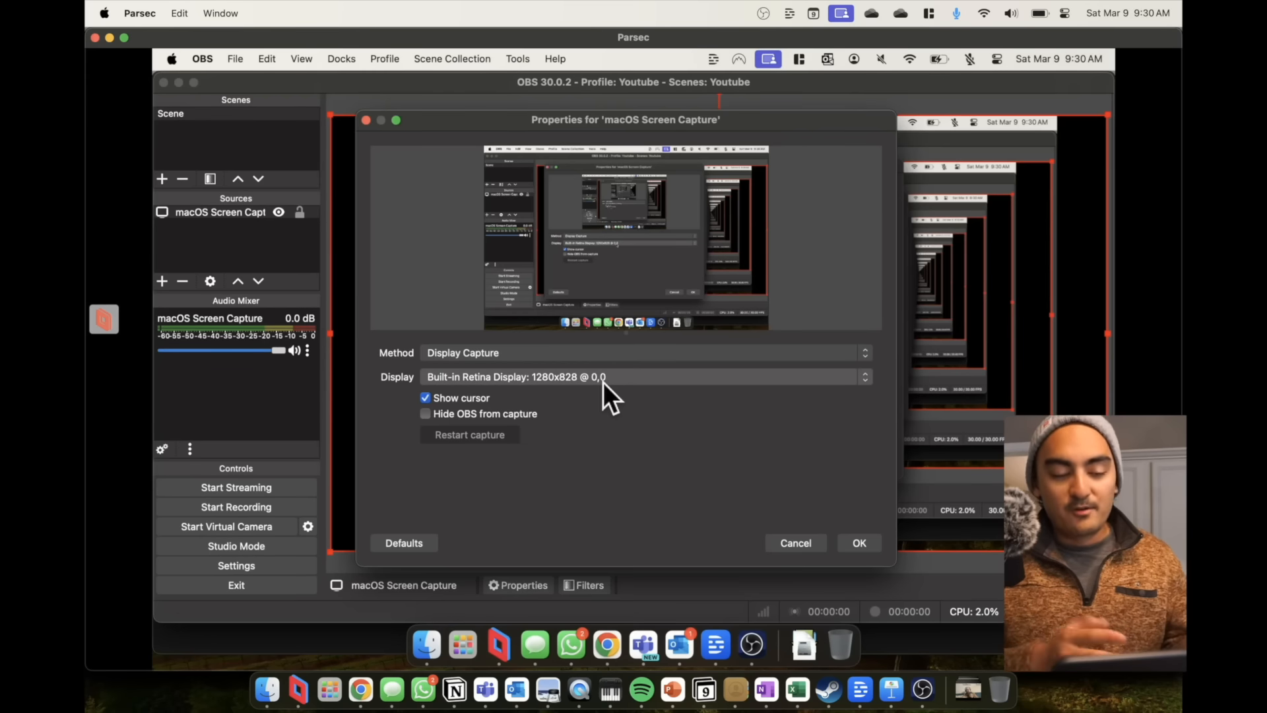
pyautogui.click(462, 352)
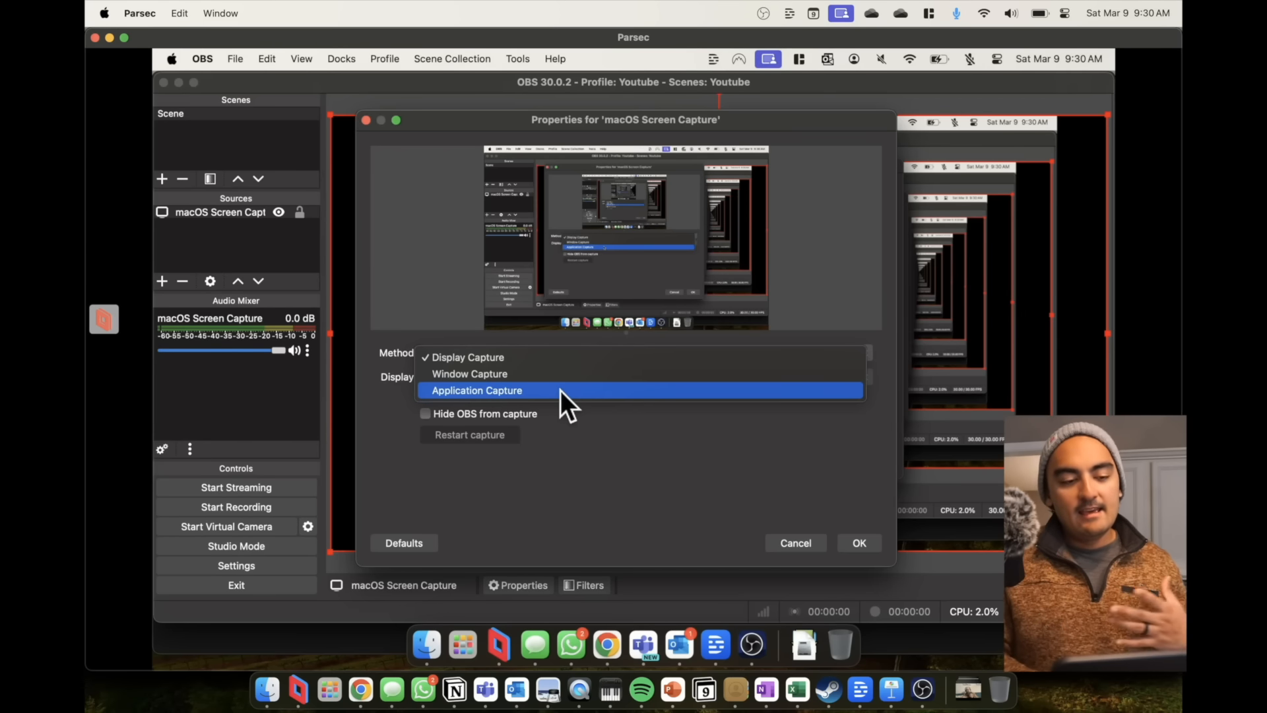
pyautogui.click(470, 374)
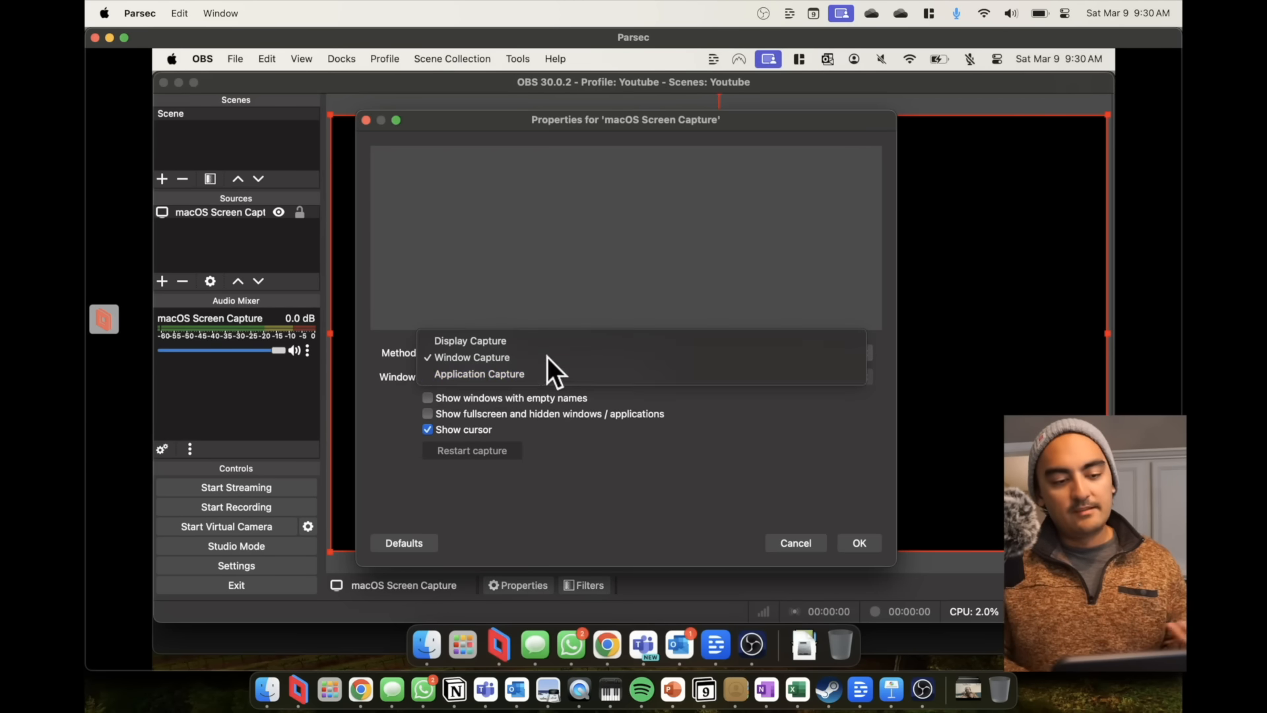
pyautogui.click(478, 374)
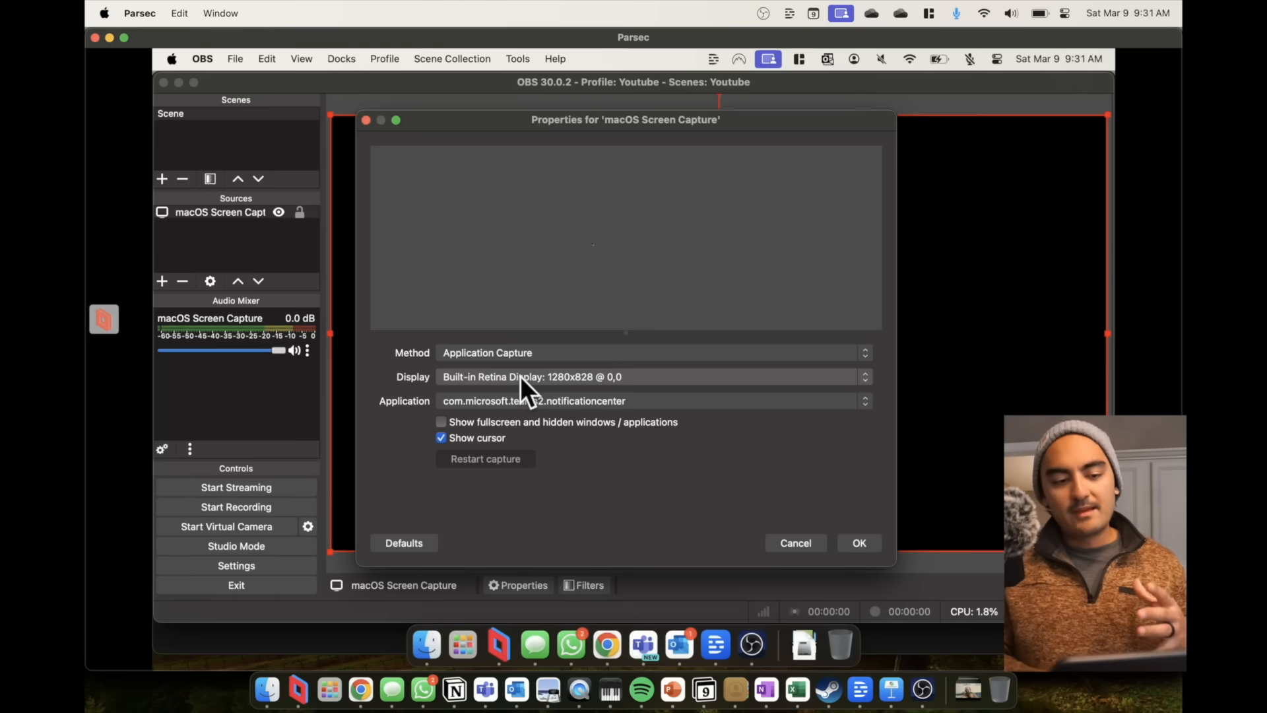
pyautogui.click(651, 353)
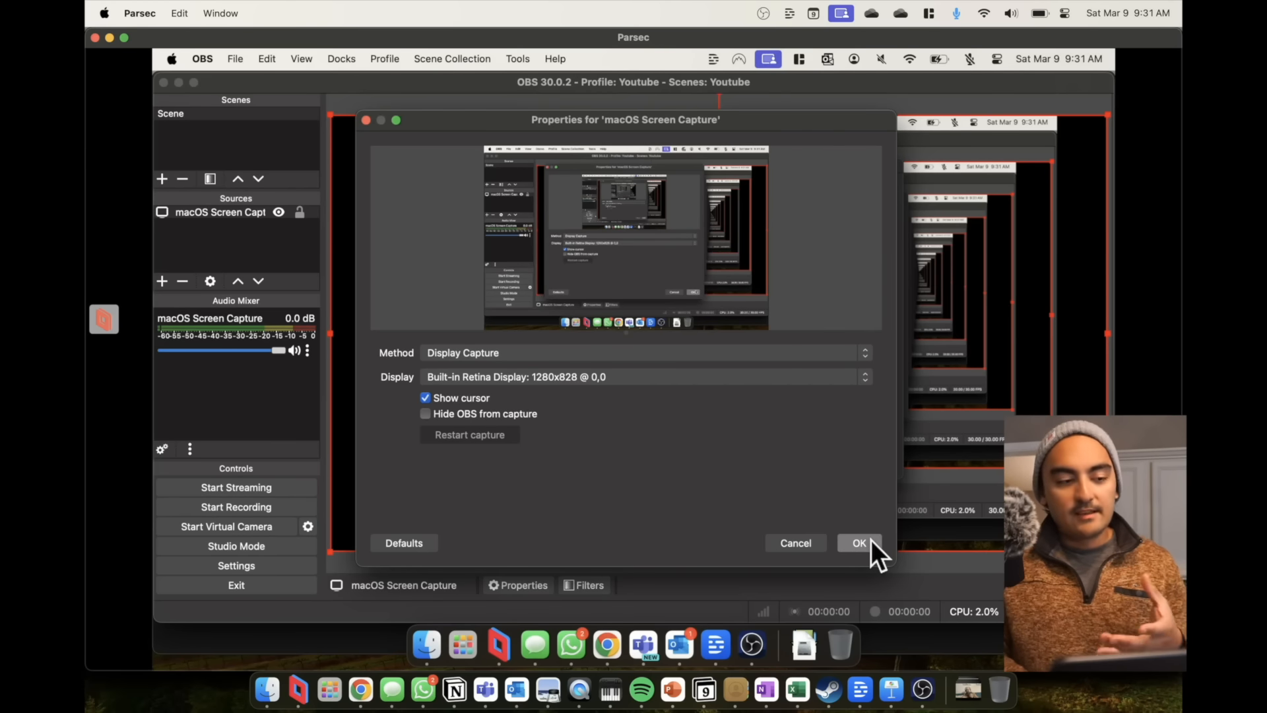
pyautogui.click(859, 542)
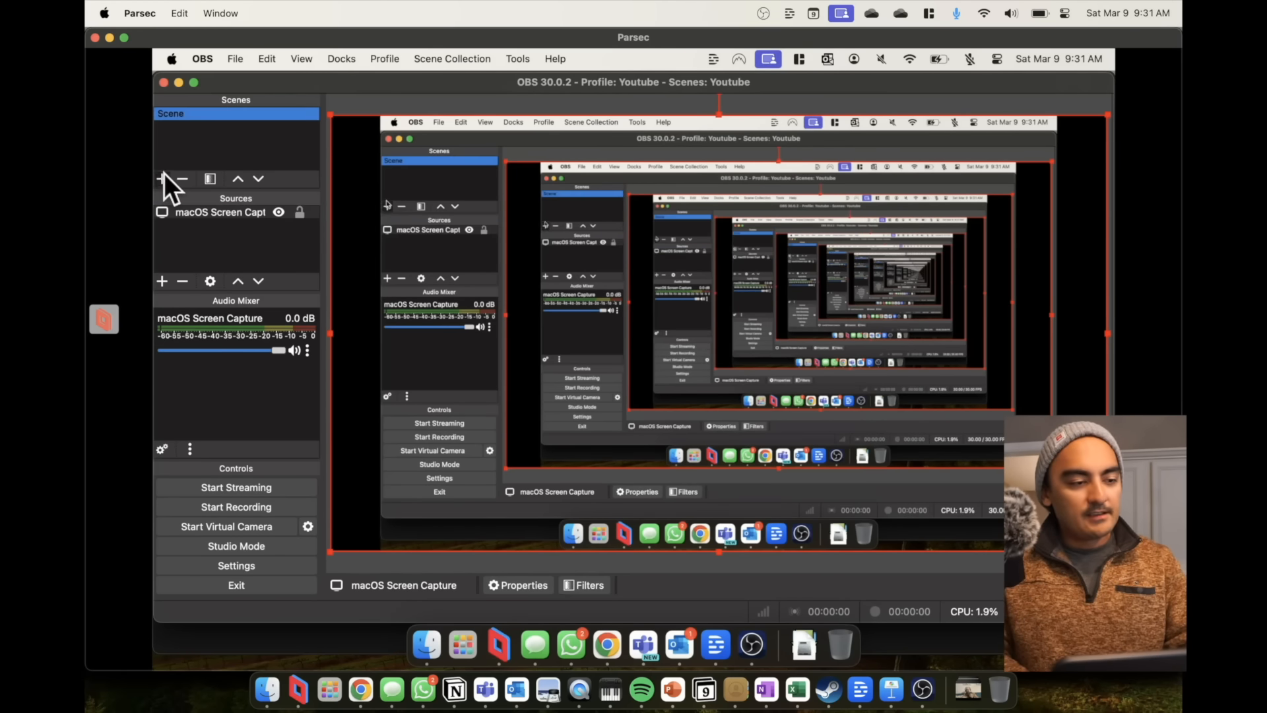
# Create a new scene named 'Desktop + Video'.
pyautogui.rightClick(170, 113)
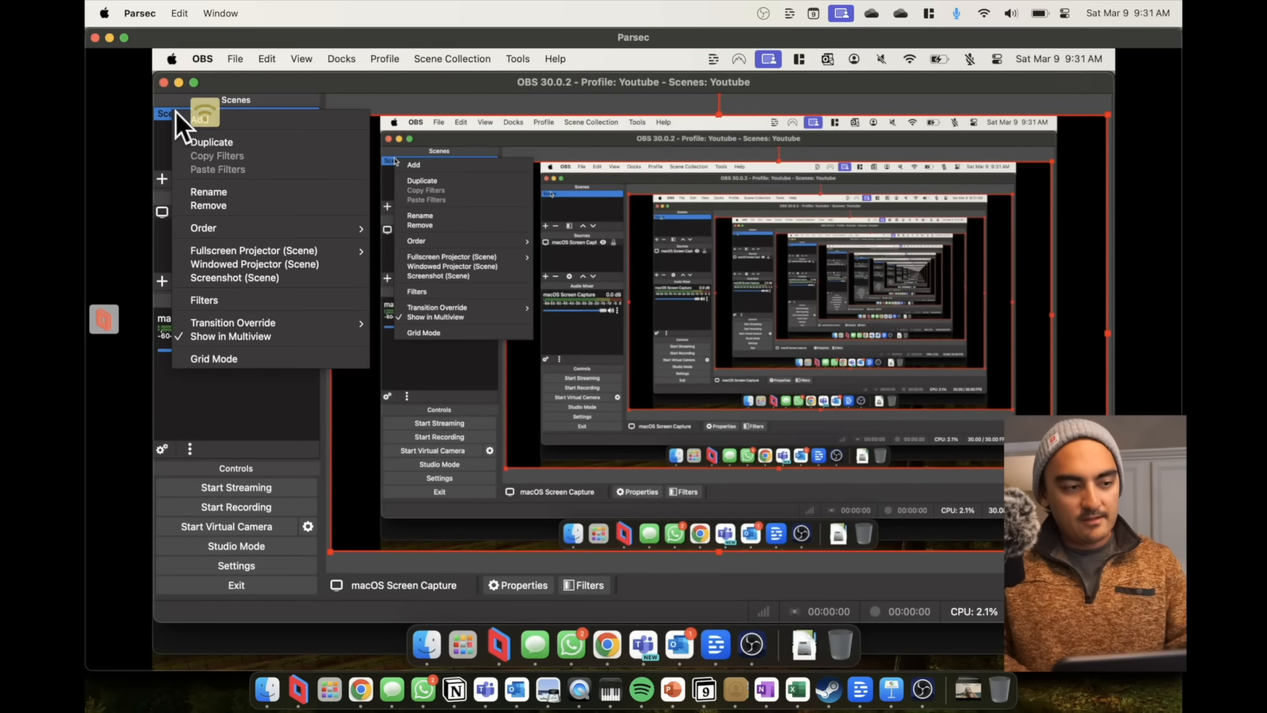
pyautogui.click(201, 120)
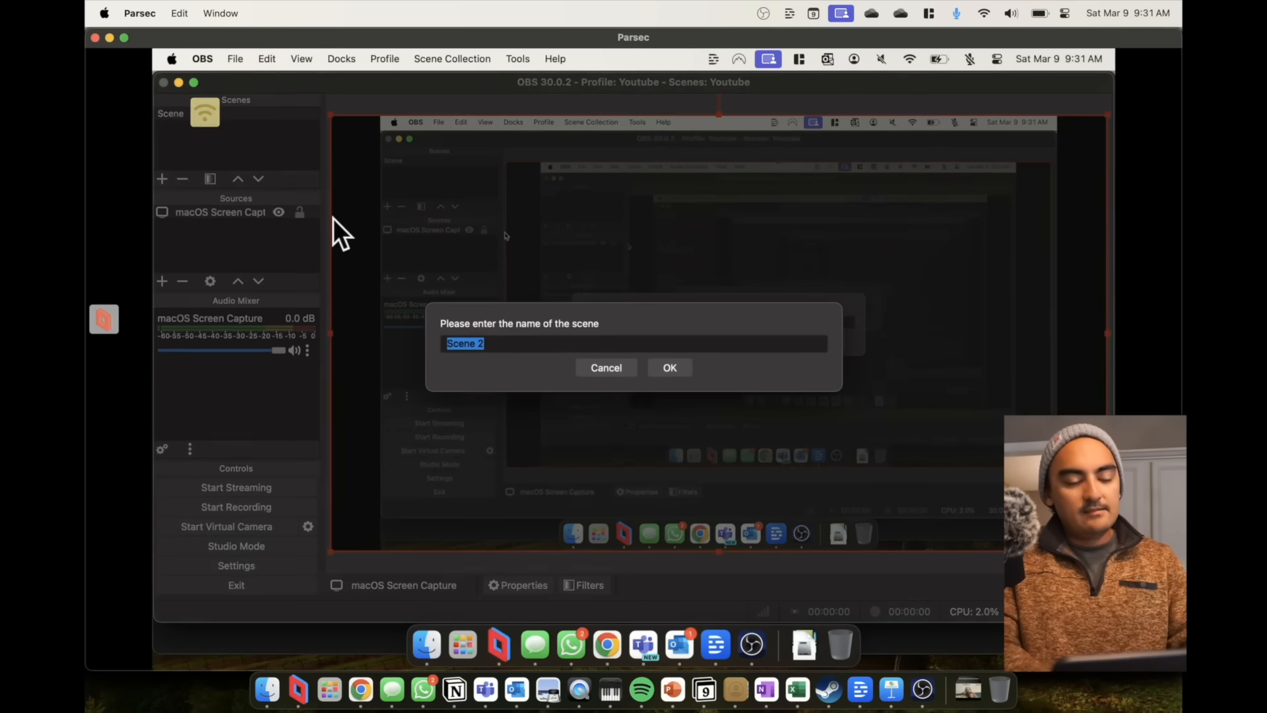
pyautogui.write('Desktop +')
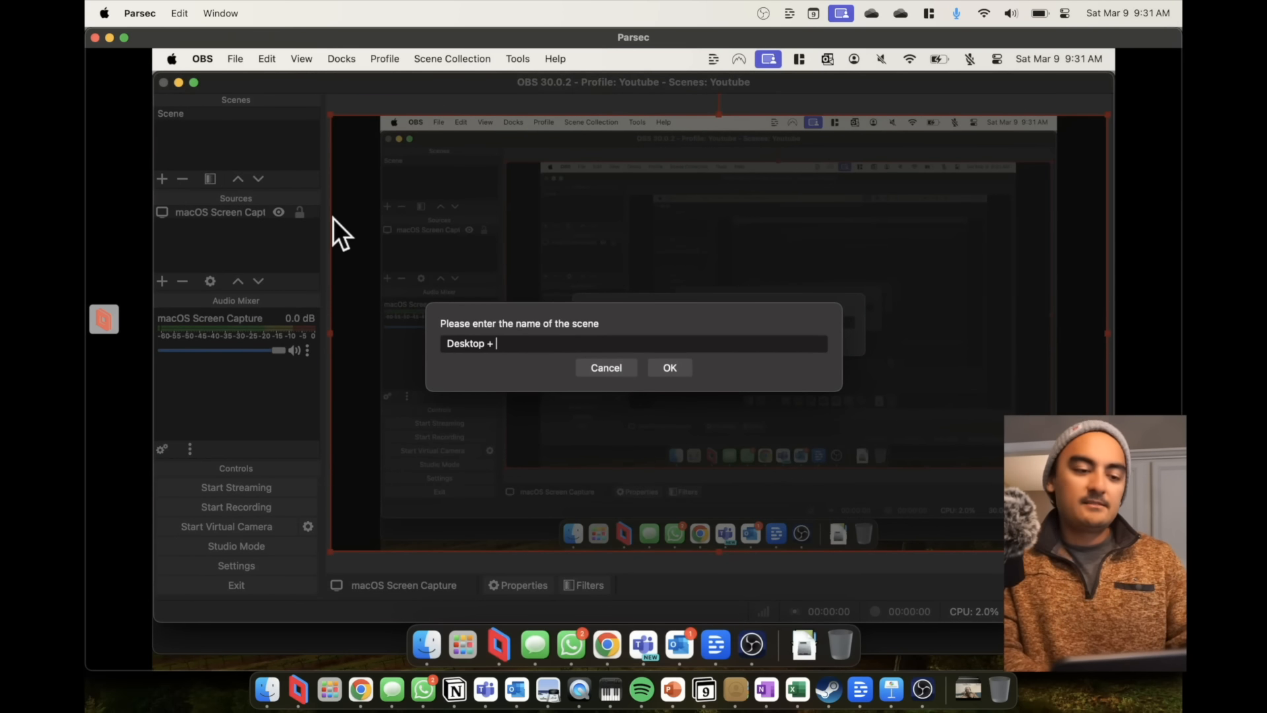
pyautogui.click(669, 368)
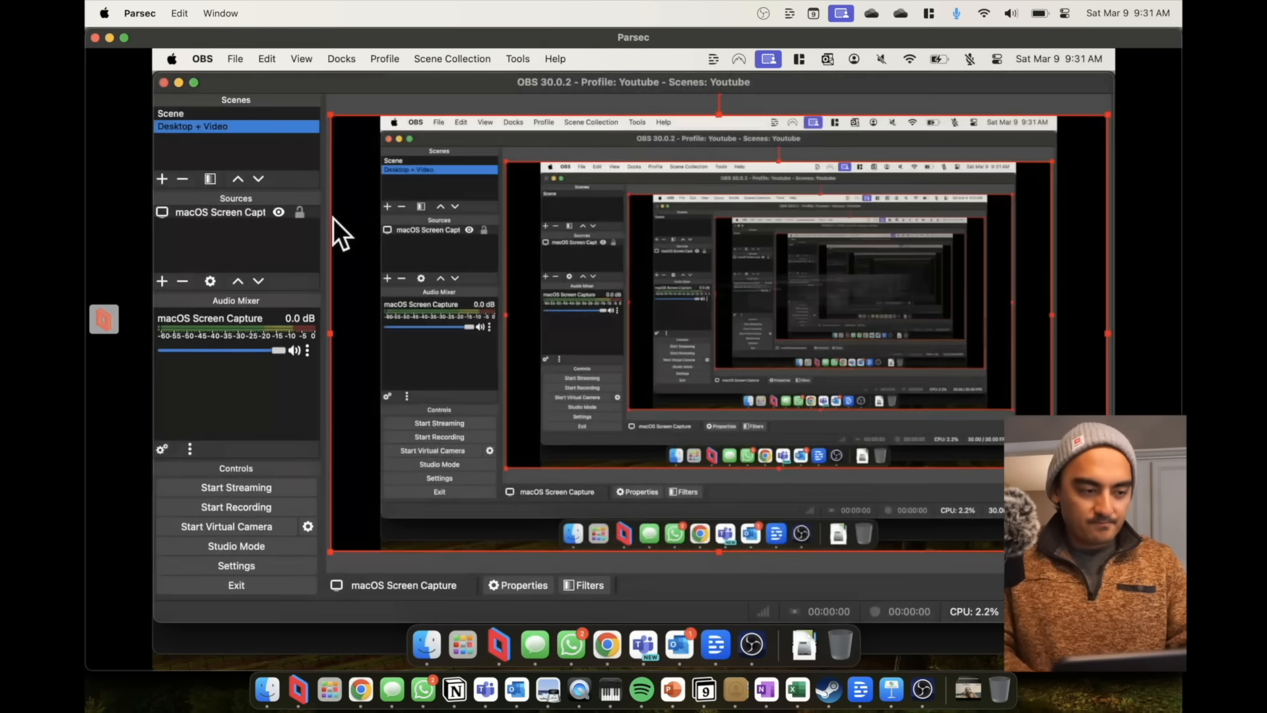
# Add a Video Capture Device source using the FaceTime HD Camera.
pyautogui.click(161, 280)
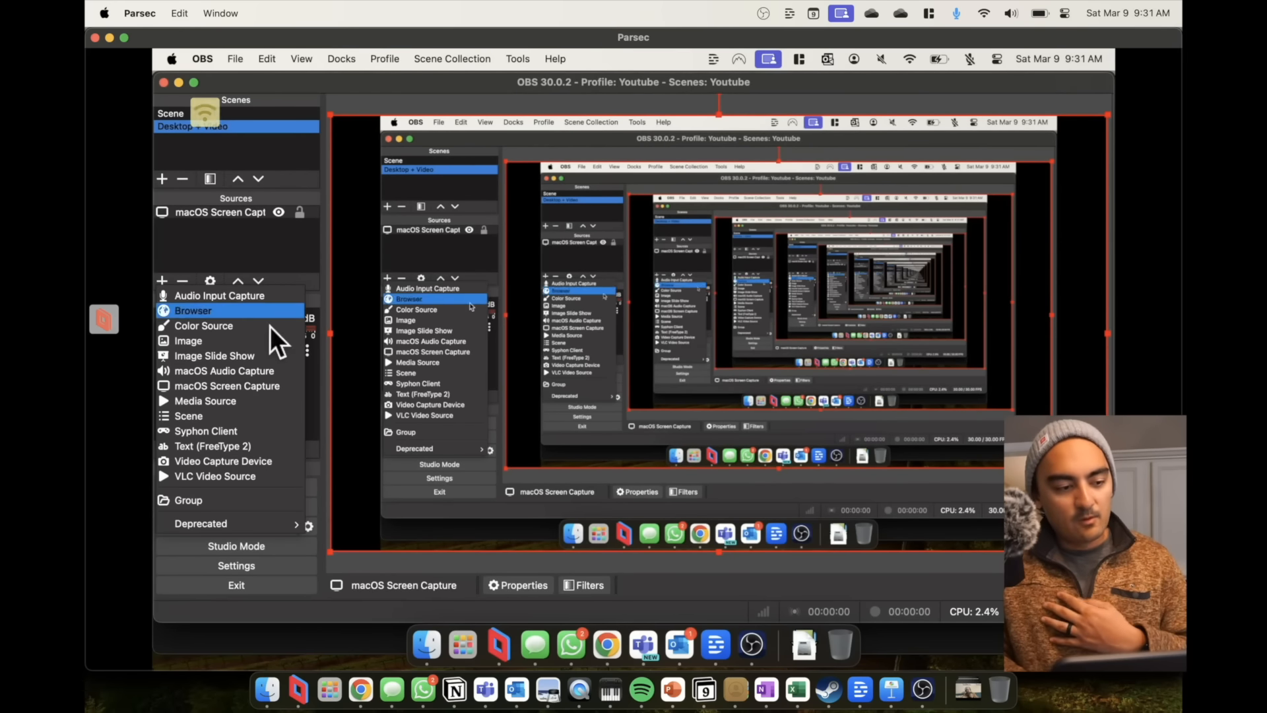
pyautogui.click(221, 461)
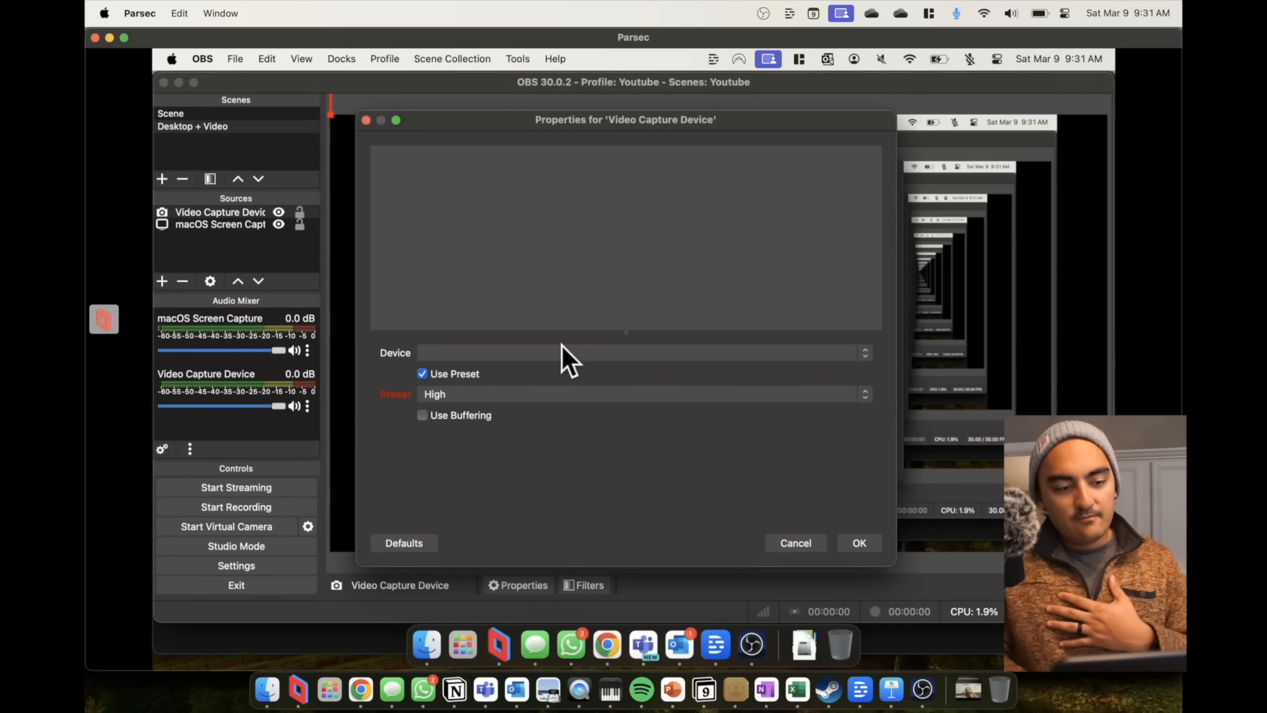
pyautogui.click(639, 352)
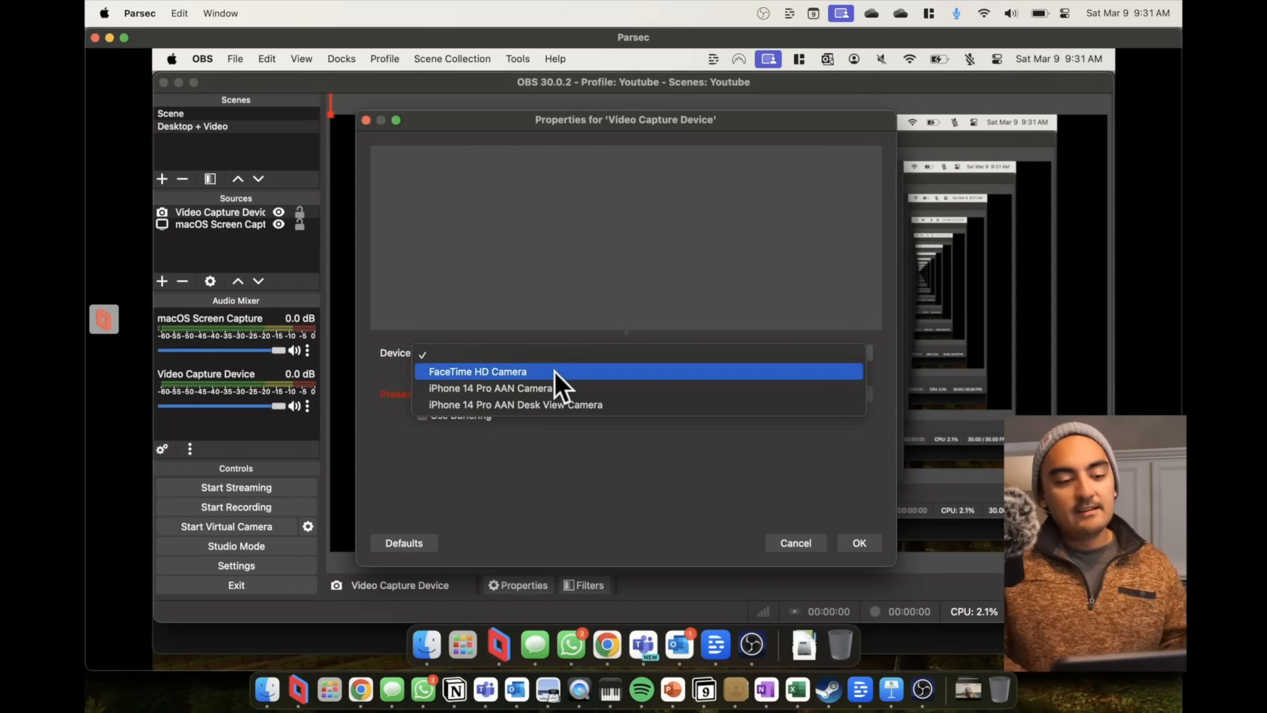
pyautogui.click(478, 371)
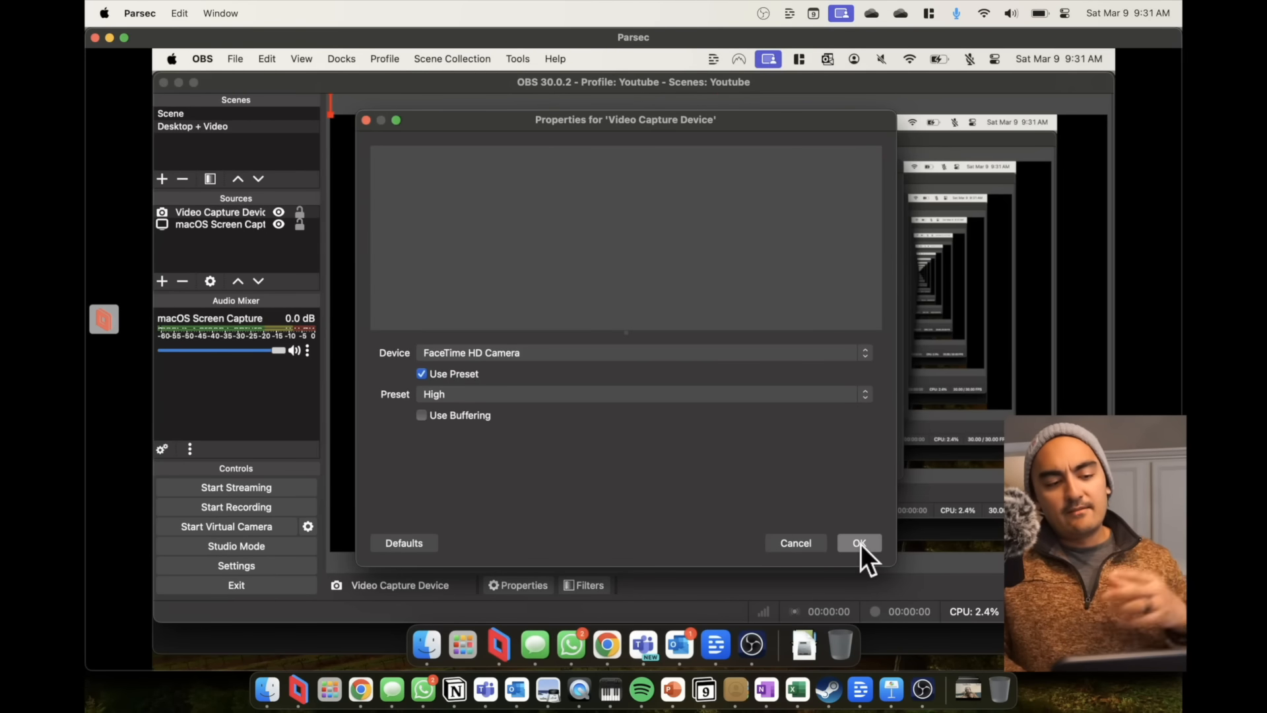
pyautogui.click(858, 542)
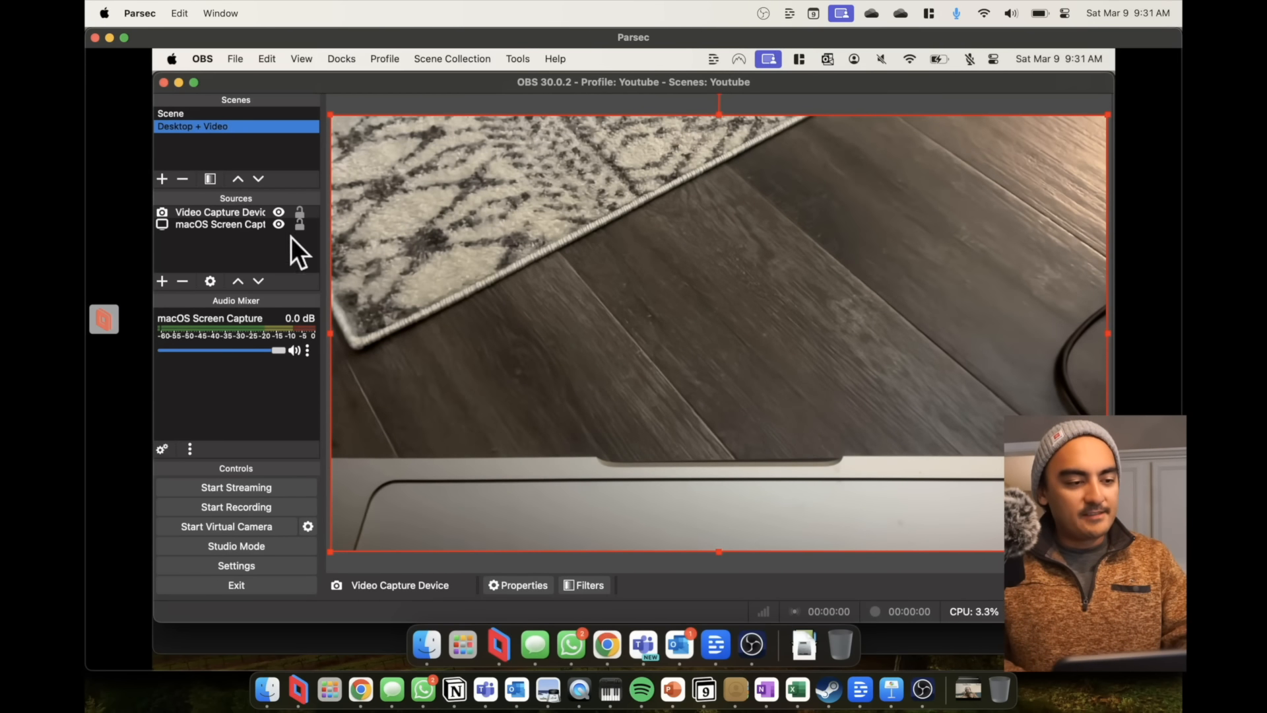
# Shrink the camera feed into a small overlay on the right of the canvas.
pyautogui.click(218, 211)
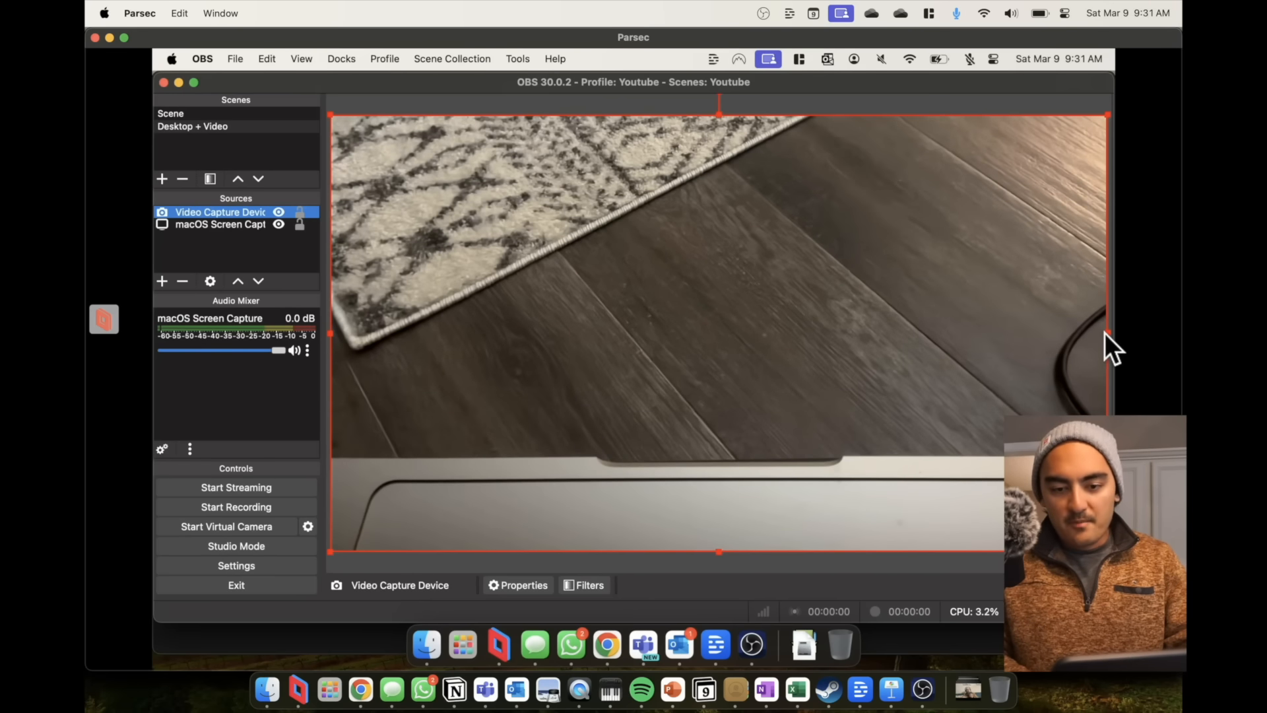
pyautogui.moveTo(1108, 334); pyautogui.dragTo(1047, 334)
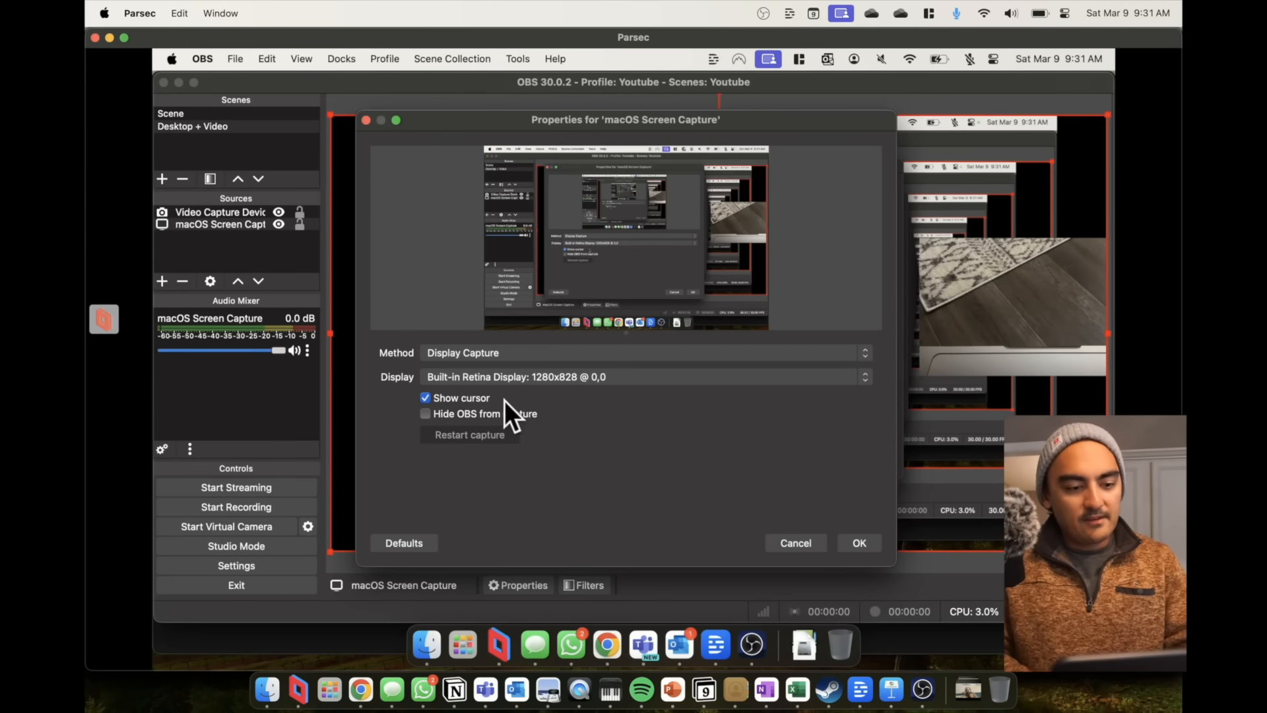
# Enable 'Hide OBS from capture' on the macOS Screen Capture source.
pyautogui.click(426, 413)
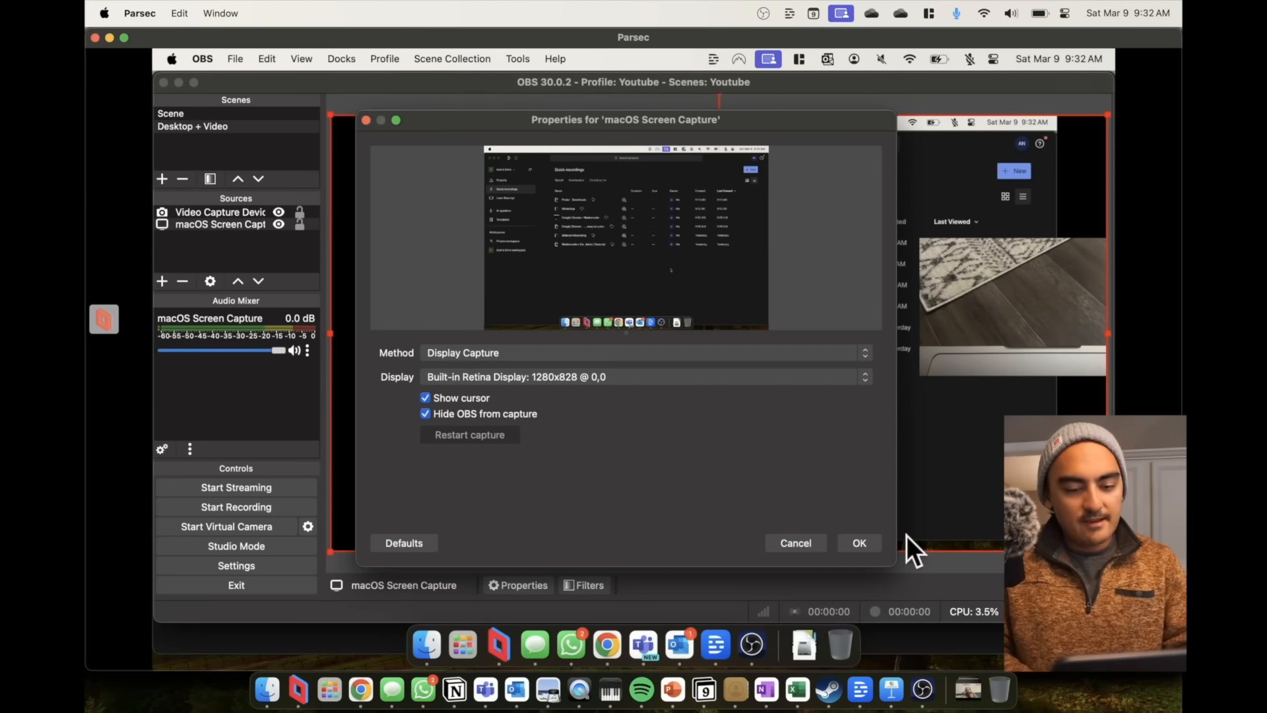
pyautogui.click(859, 543)
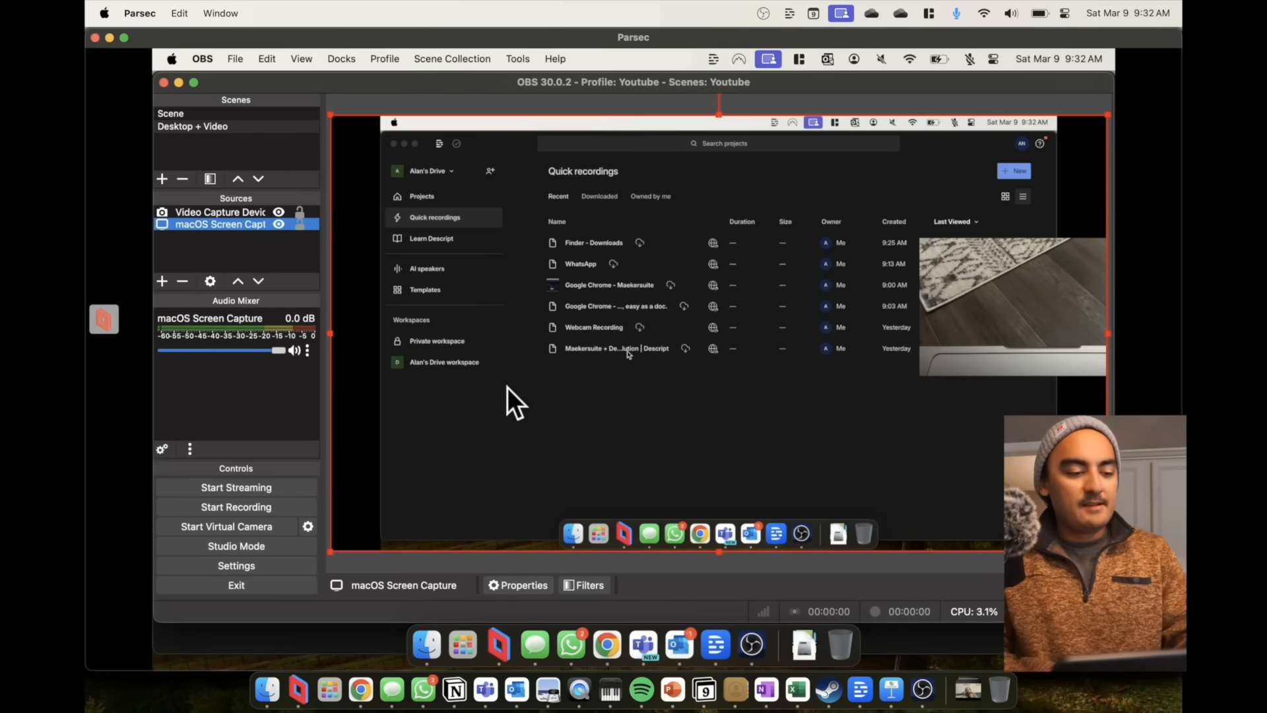
# Review the Output settings, keeping the Software (x264) encoder, and move to Video settings.
pyautogui.click(236, 565)
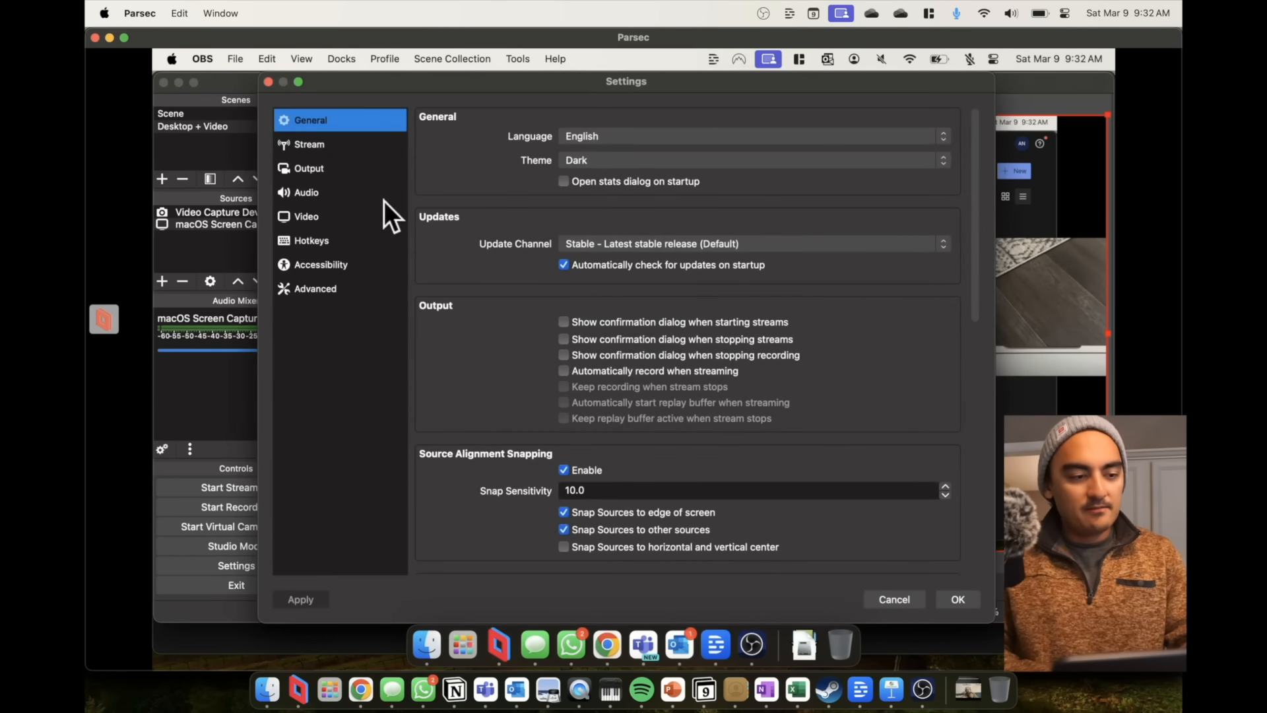
pyautogui.click(309, 168)
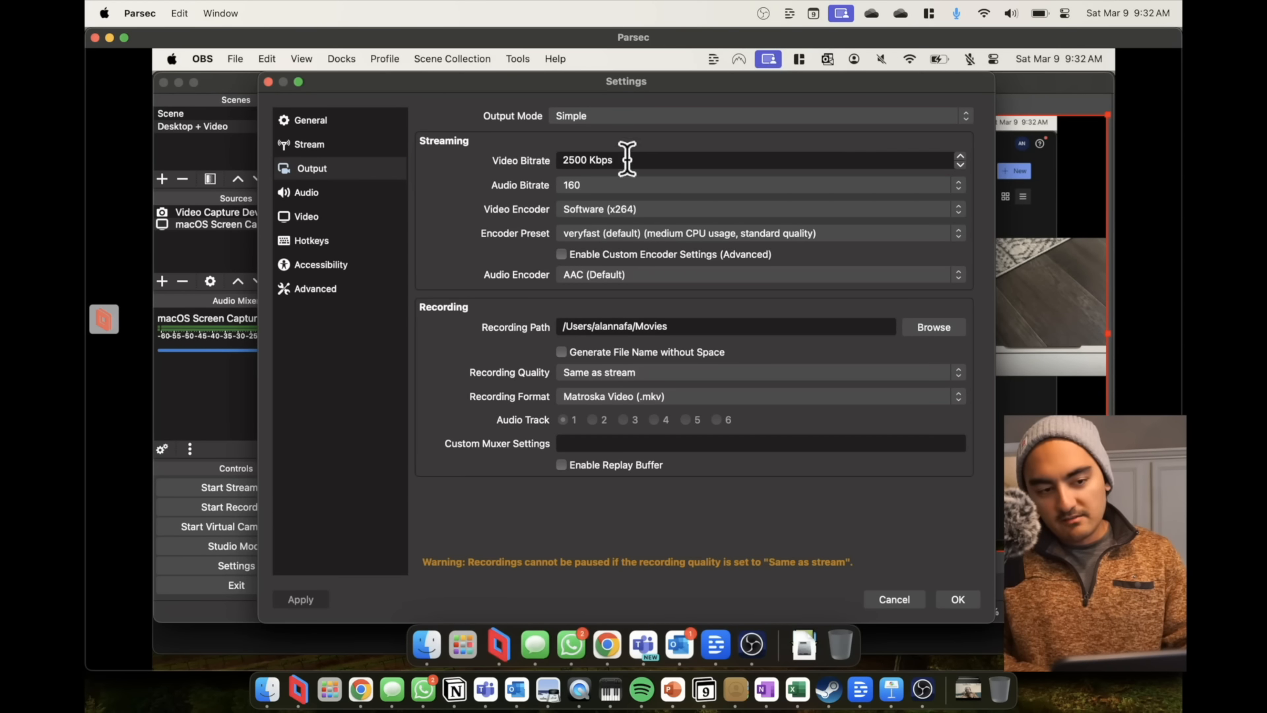
pyautogui.moveTo(664, 185)
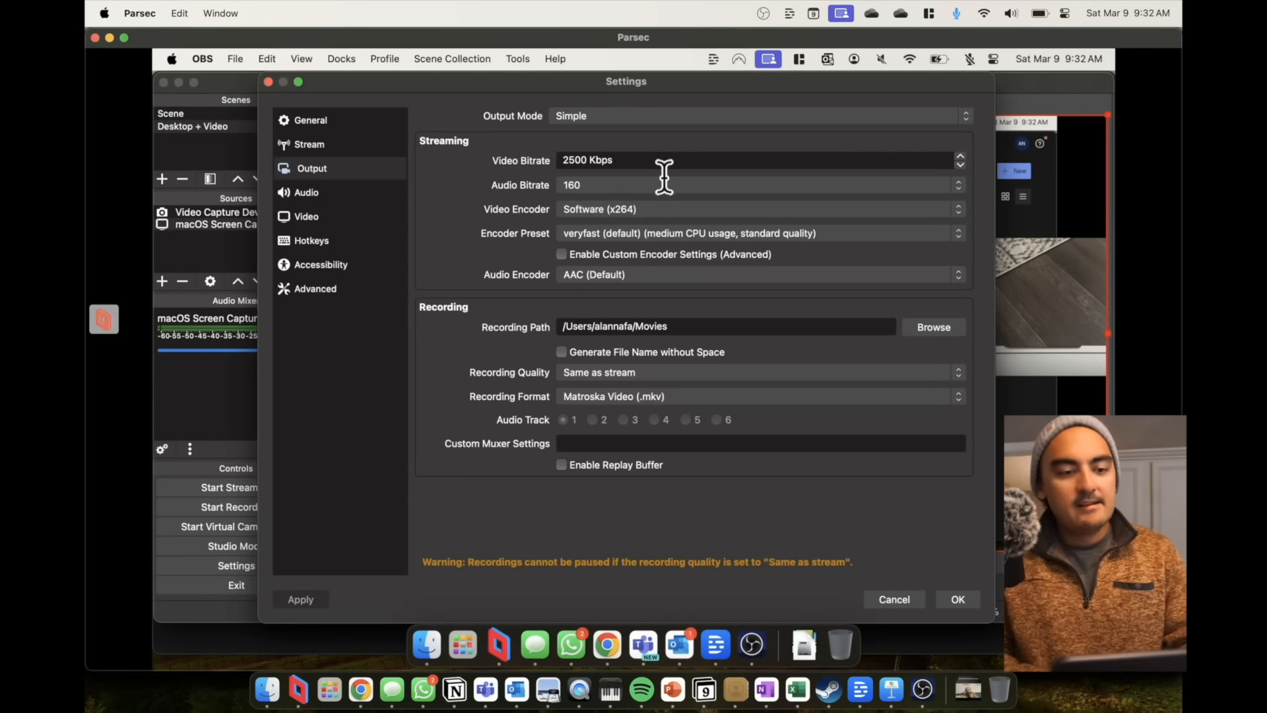
pyautogui.click(755, 209)
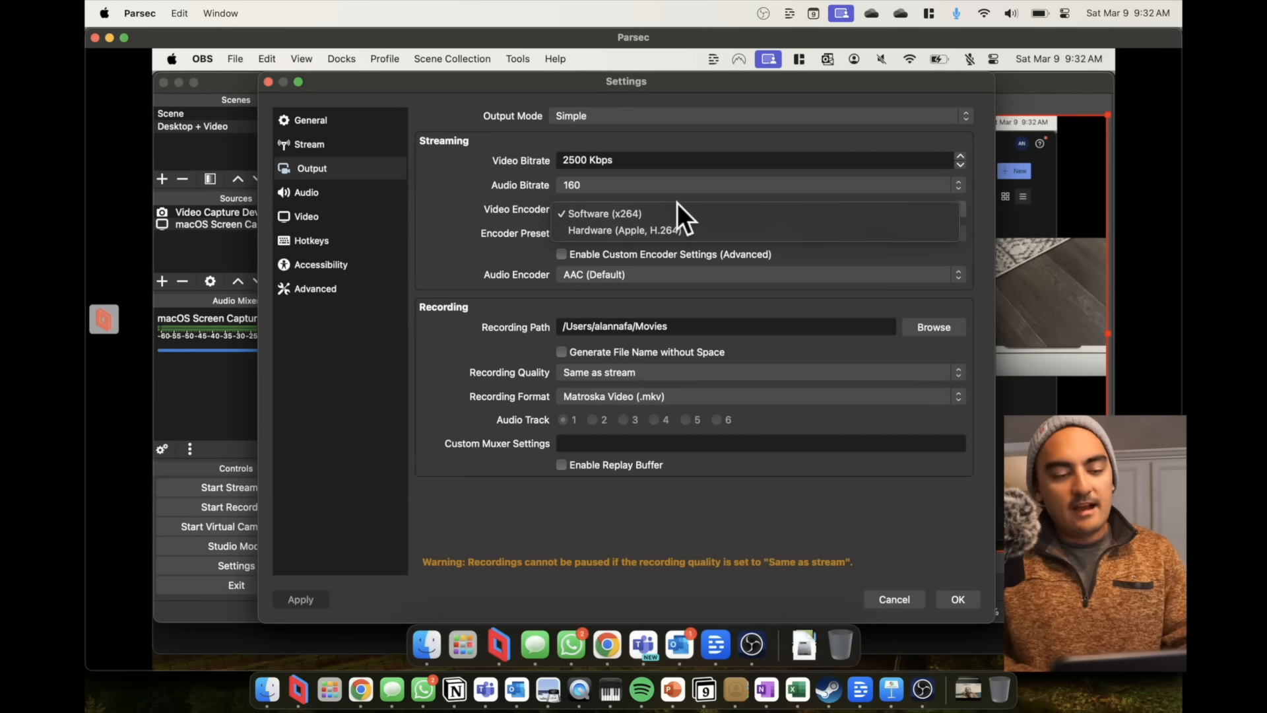
pyautogui.click(602, 214)
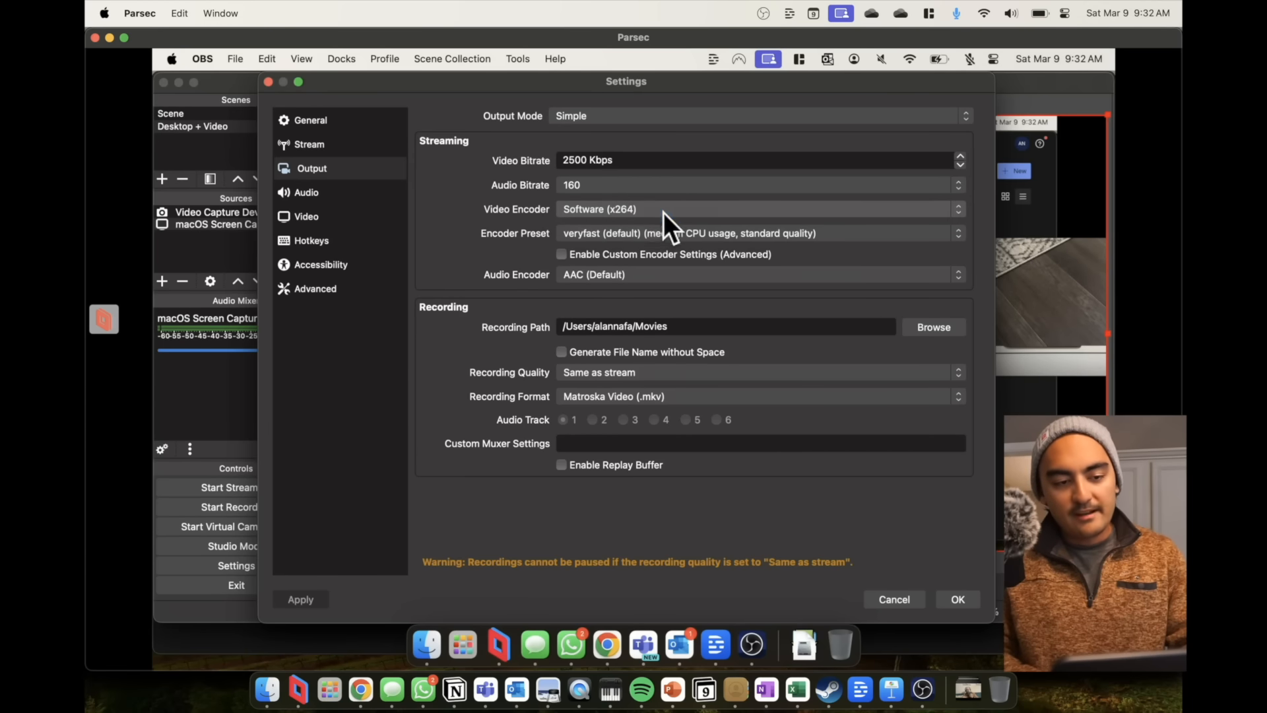
pyautogui.moveTo(655, 255)
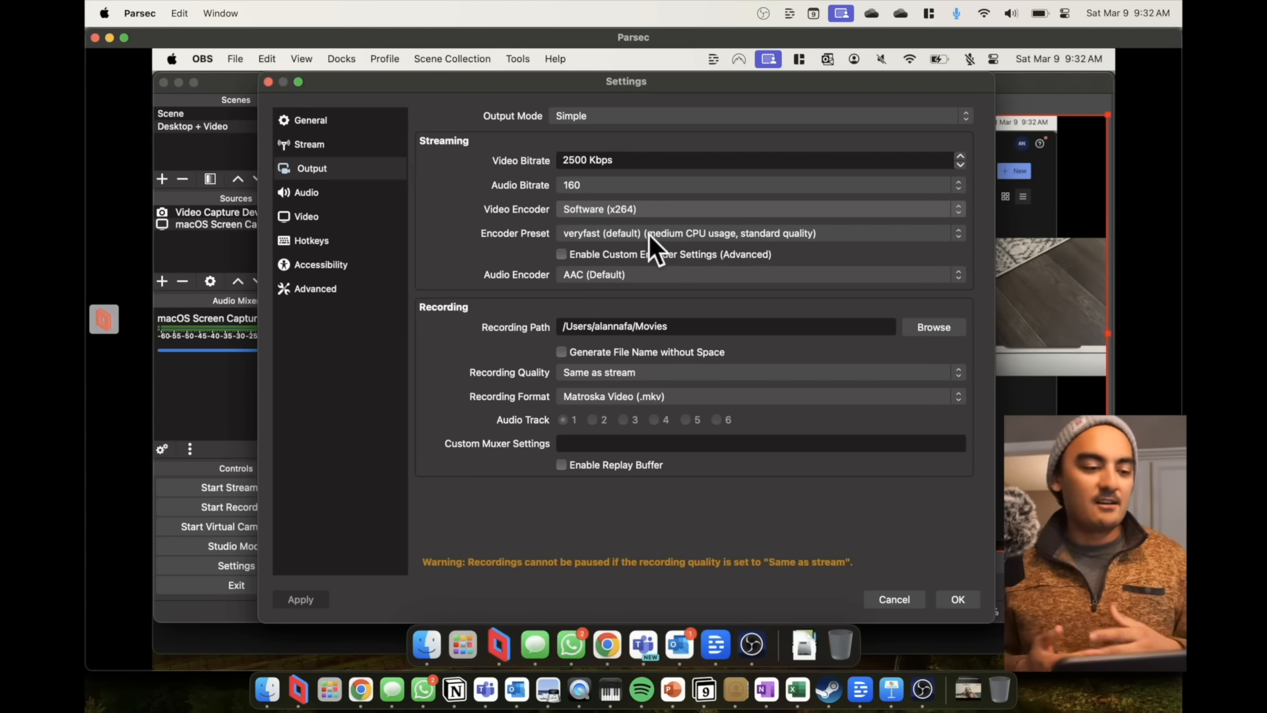
pyautogui.click(306, 215)
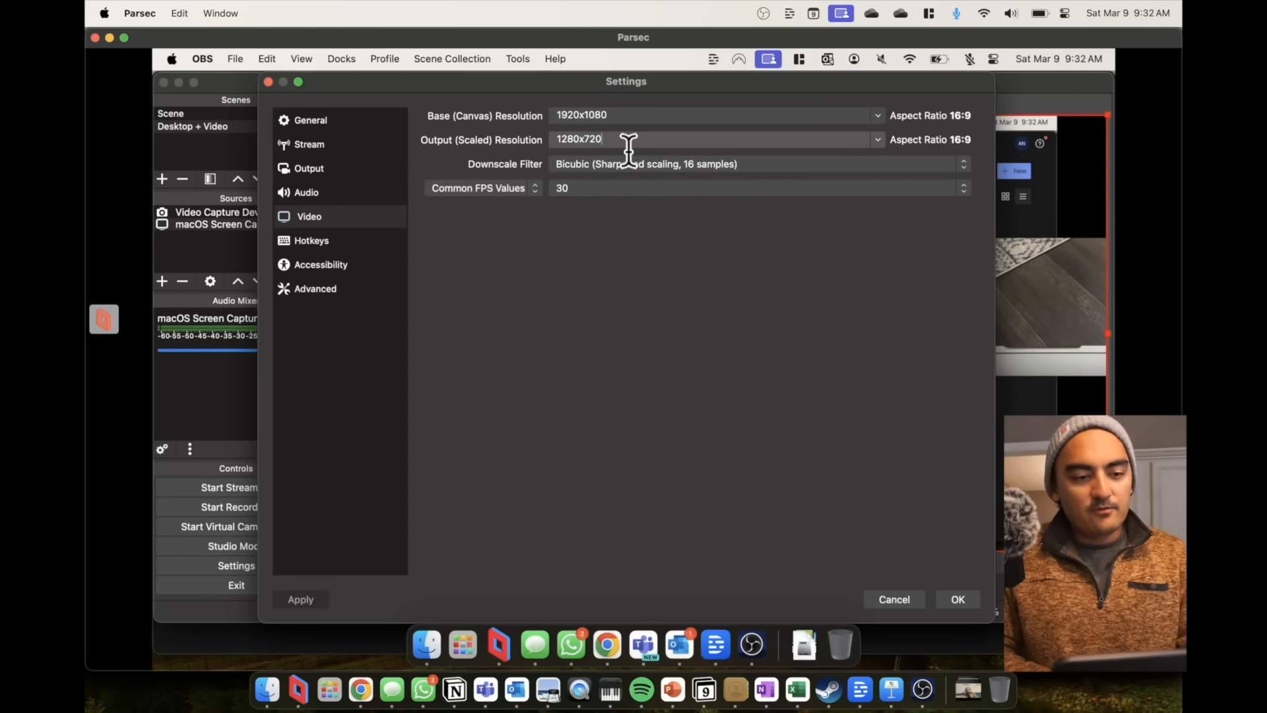
# Set the Output (Scaled) Resolution to 1920x1080 and confirm the settings with OK.
pyautogui.write('1920x1080')
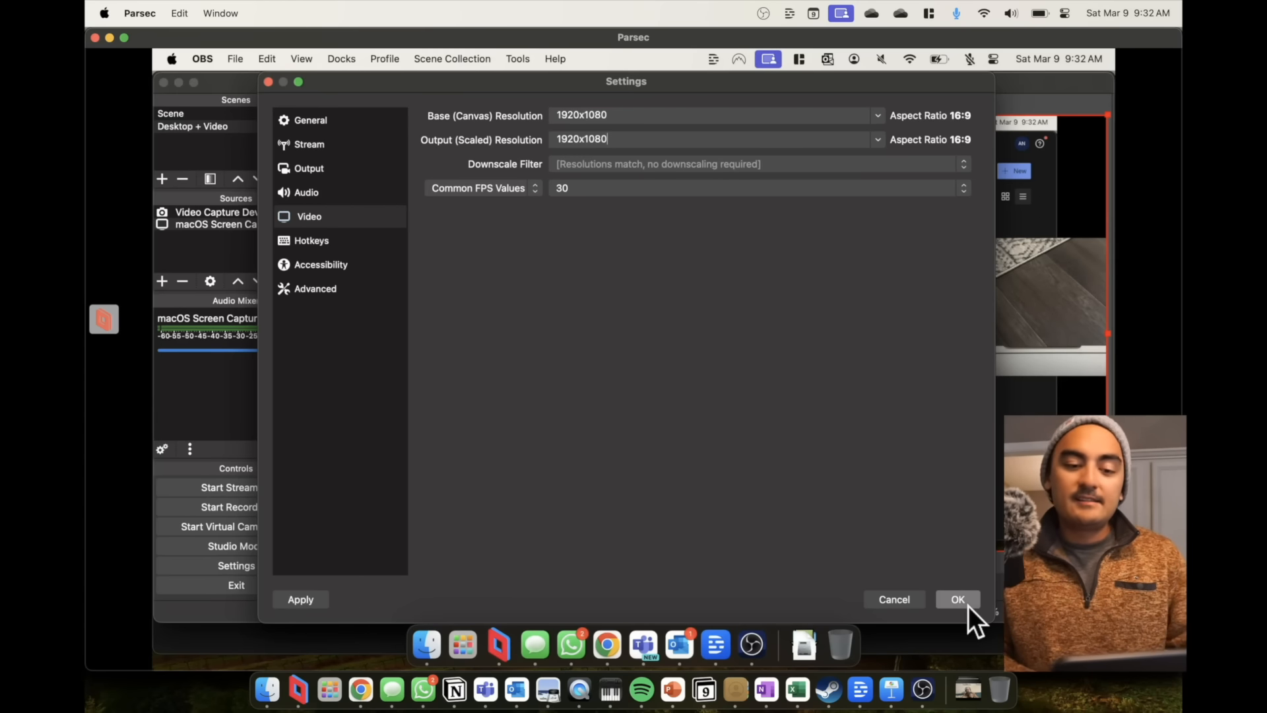
pyautogui.click(959, 600)
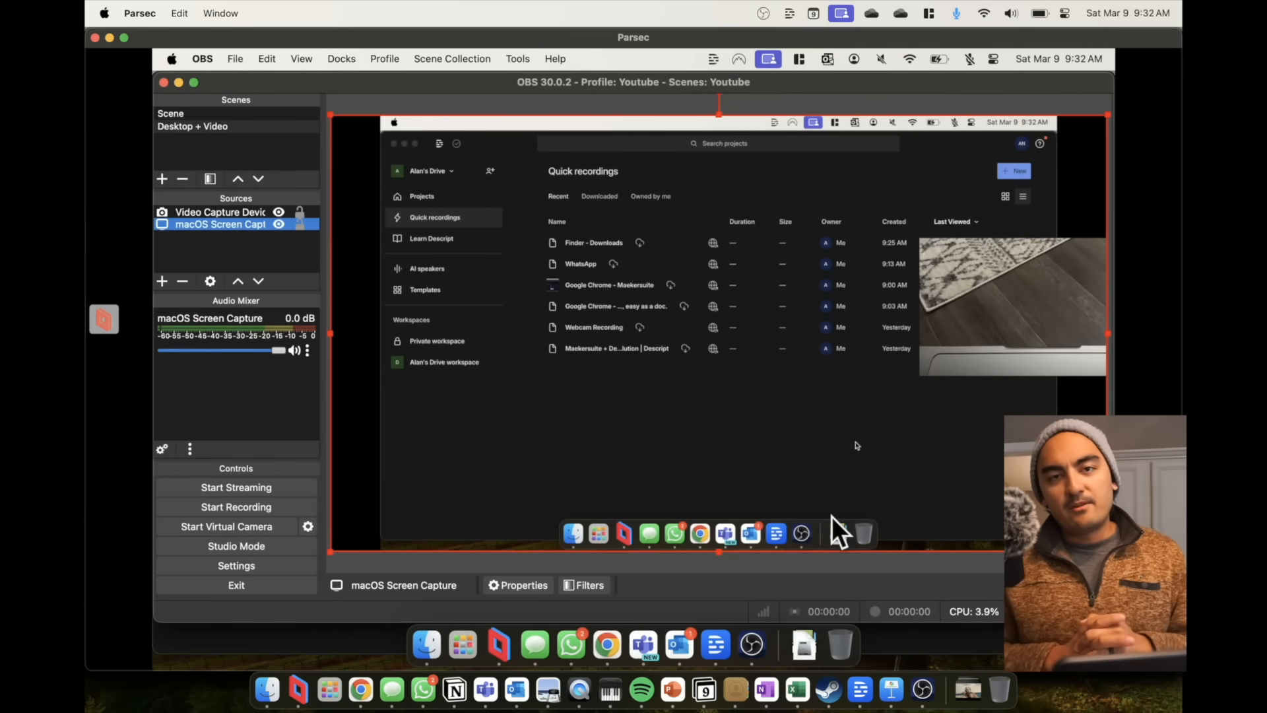